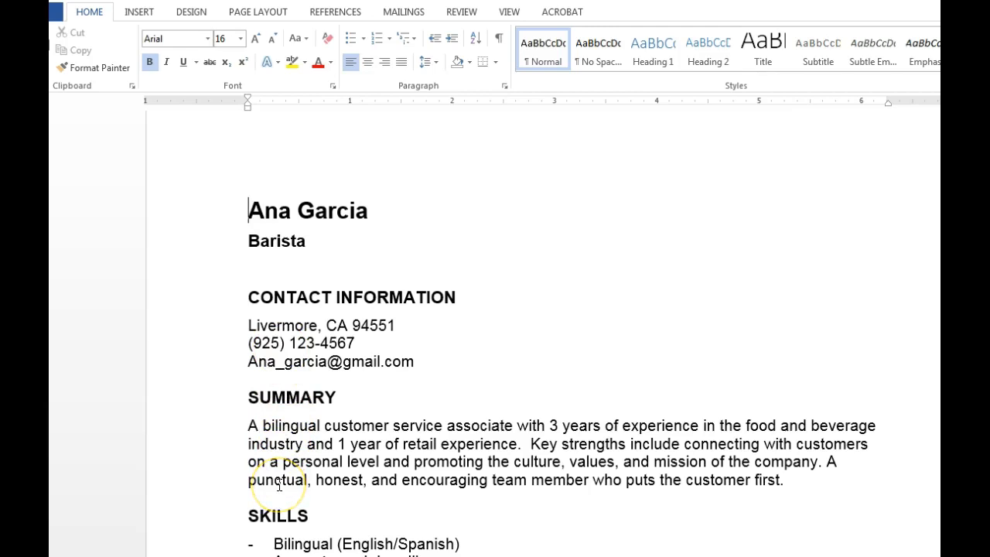
- Scroll through the résumé, then switch to the original networking résumé document
{"action": "scroll", "scroll_direction": "up", "scroll_amount": 3}
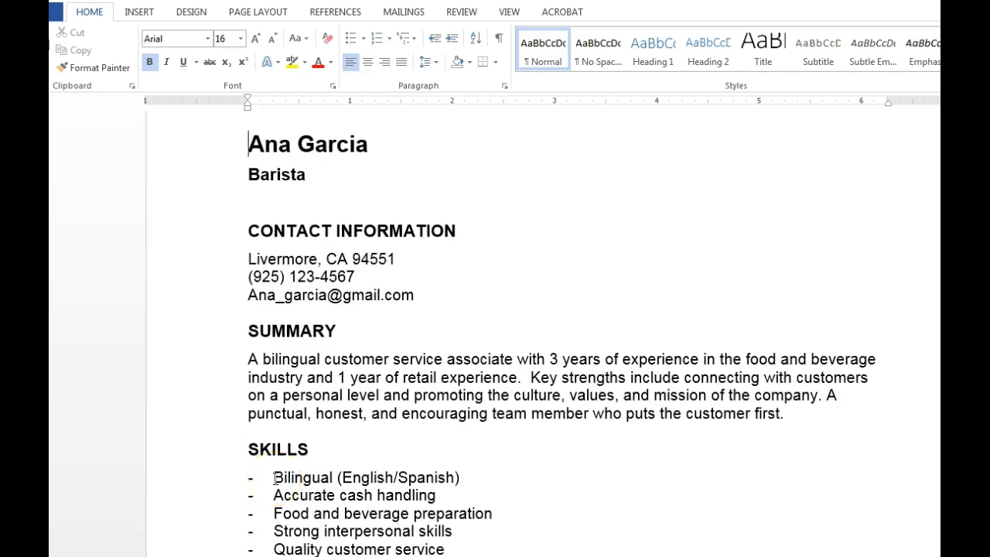
{"action": "scroll", "scroll_direction": "down", "scroll_amount": 3}
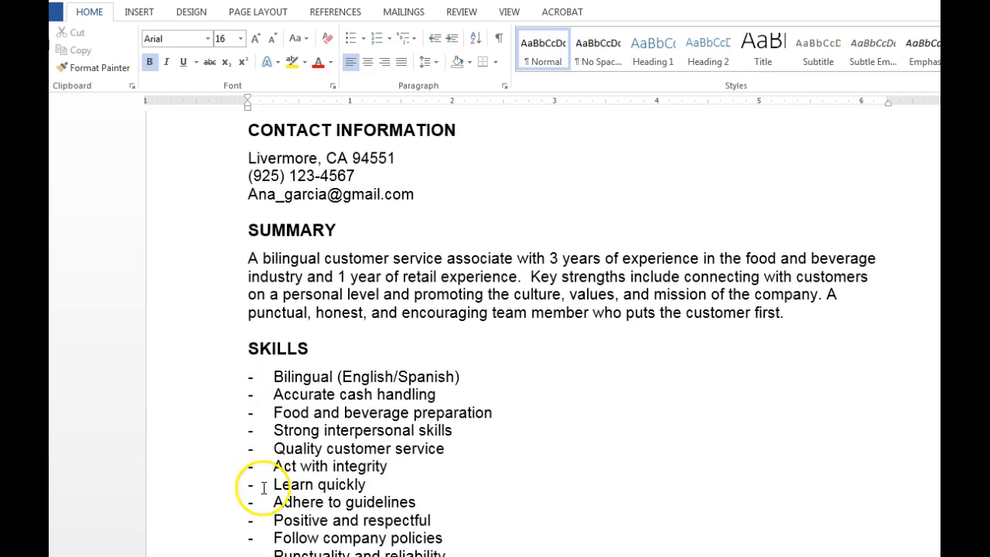
{"action": "scroll", "scroll_direction": "down", "scroll_amount": 3}
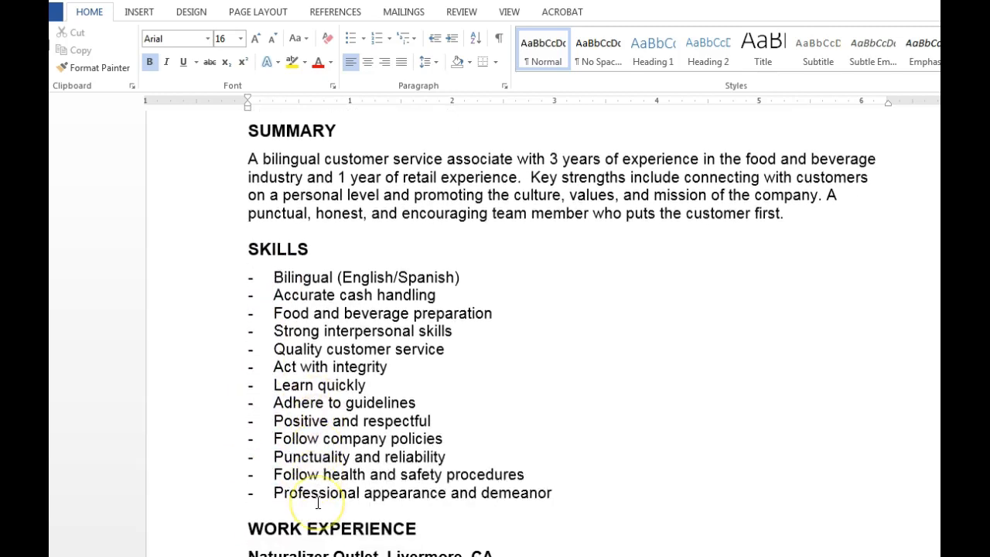
{"action": "scroll", "scroll_direction": "down", "scroll_amount": 3}
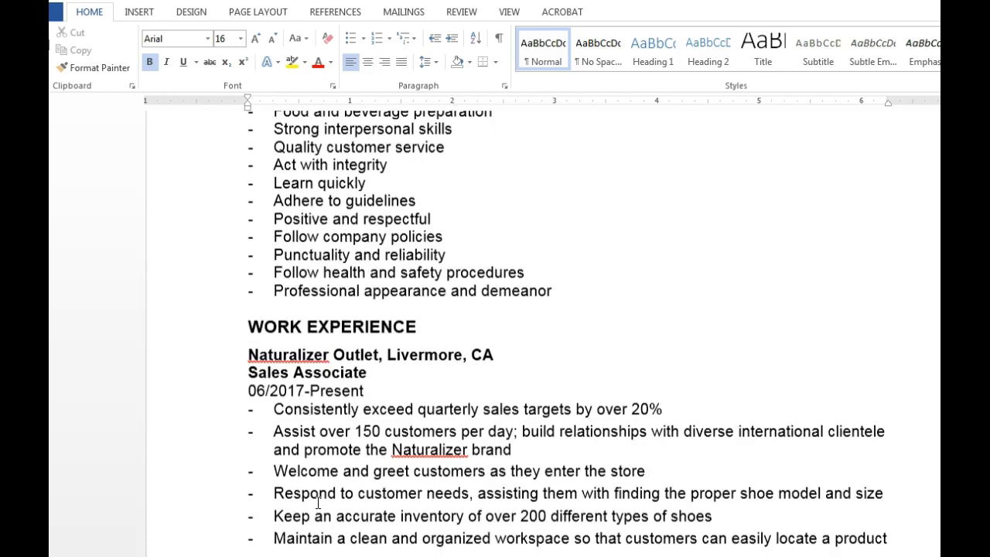
{"action": "scroll", "scroll_direction": "down", "scroll_amount": 3}
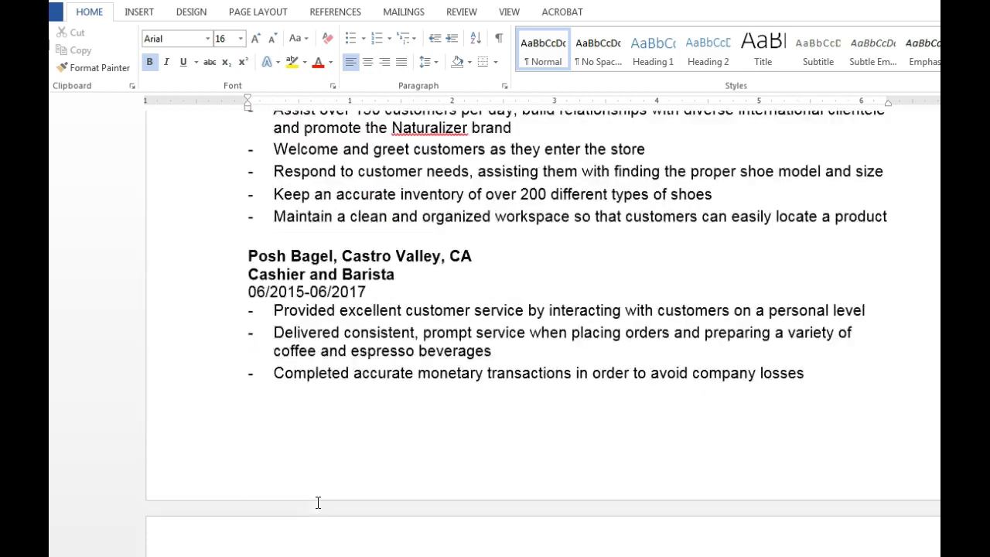
{"action": "scroll", "scroll_direction": "down", "scroll_amount": 3}
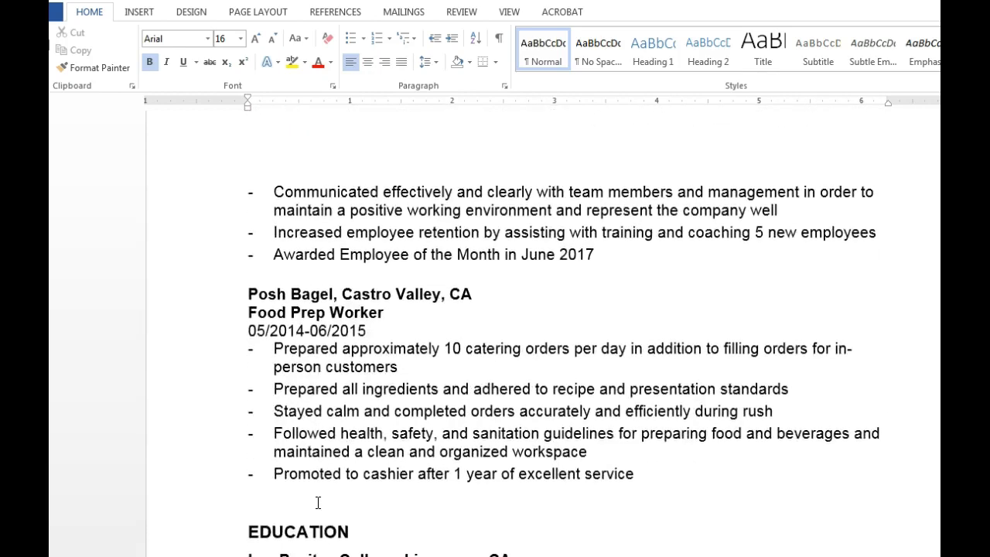
{"action": "scroll", "scroll_direction": "down", "scroll_amount": 3}
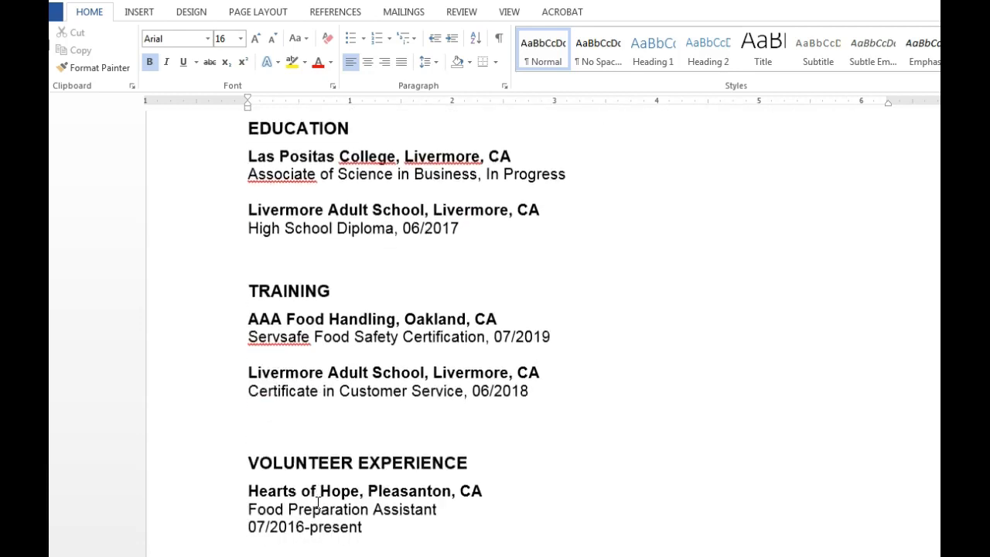
{"action": "scroll", "scroll_direction": "down", "scroll_amount": 3}
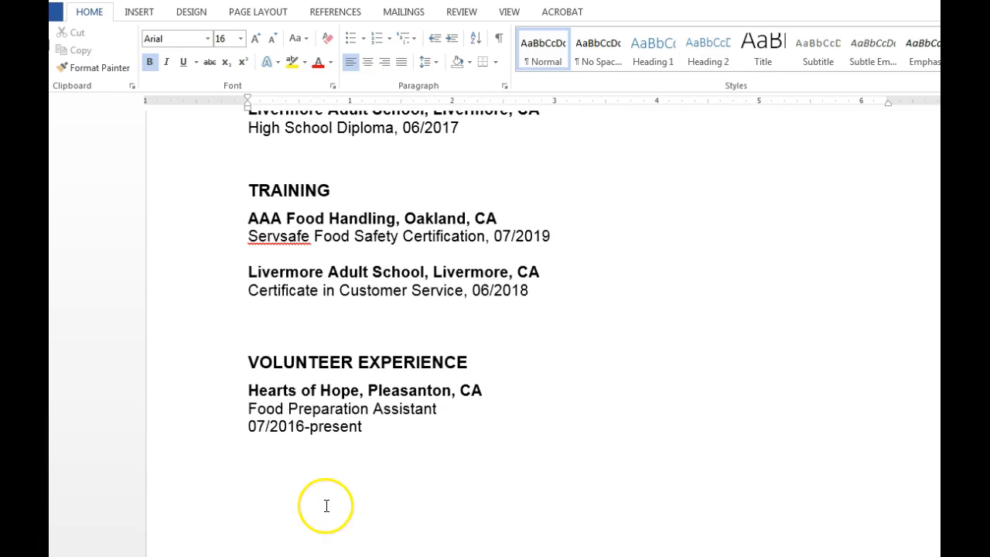
{"action": "mouse_move", "coordinate": [325, 506]}
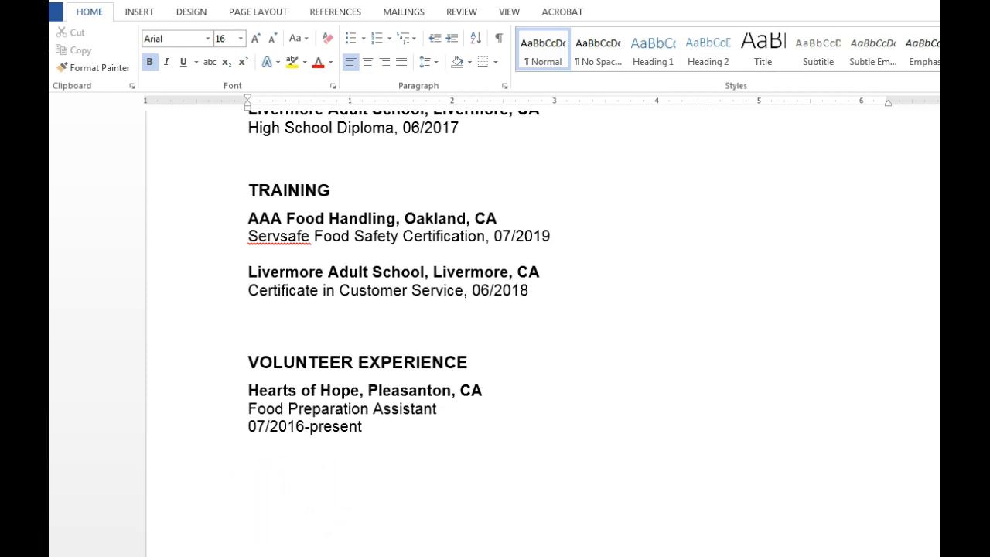
{"action": "left_click", "coordinate": [258, 12]}
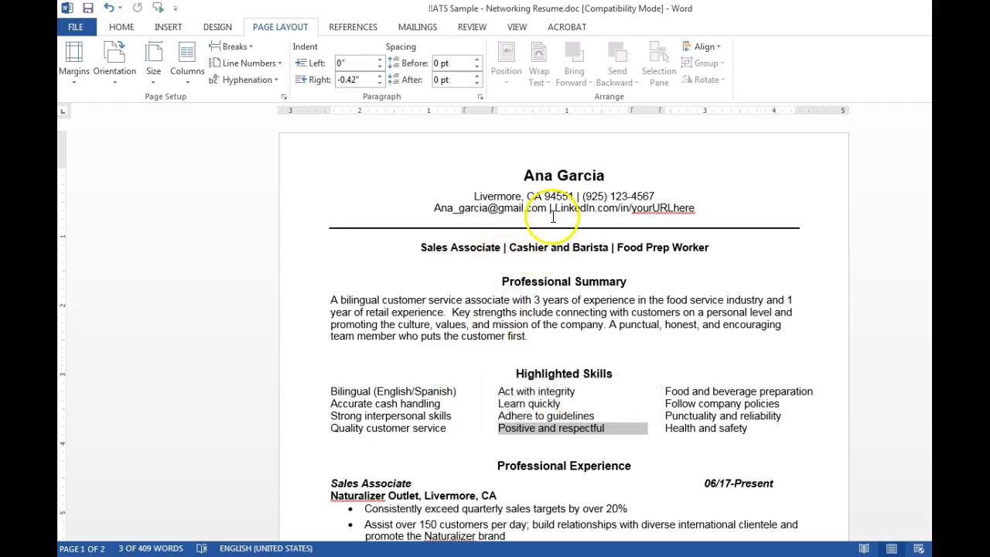
{"action": "mouse_move", "coordinate": [744, 218]}
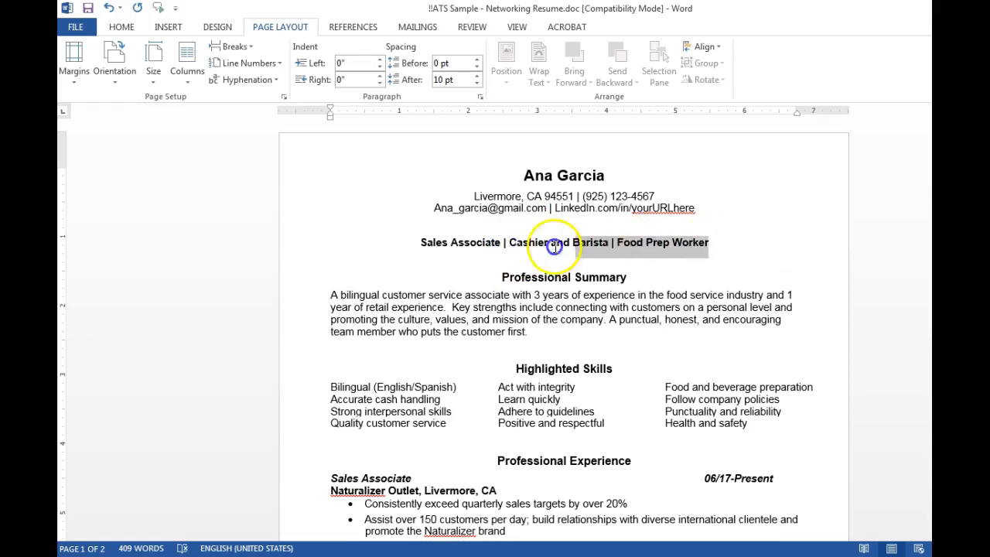
- Replace the multi-title line with 'Barista' and select it for moving under the name
{"action": "type", "text": "Bar"}
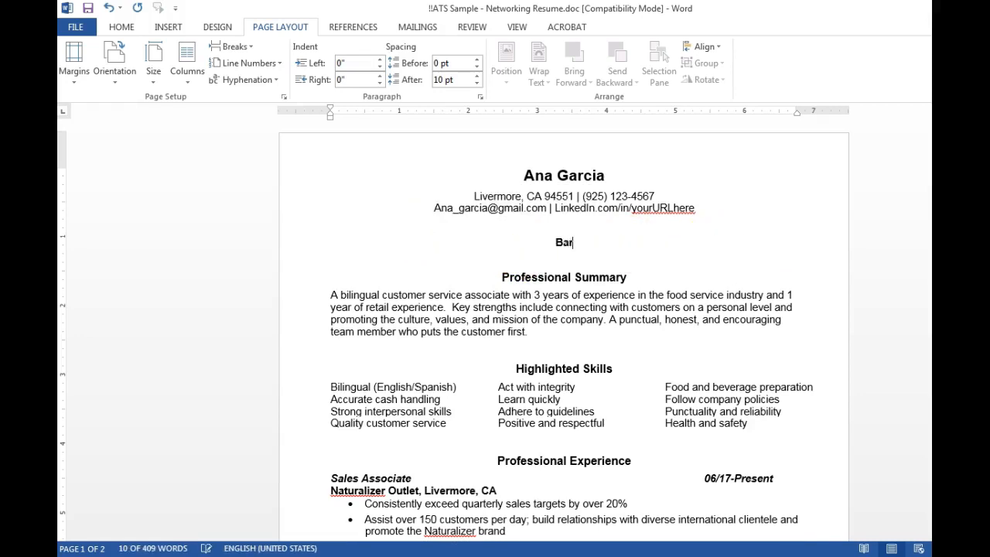
{"action": "type", "text": "ista"}
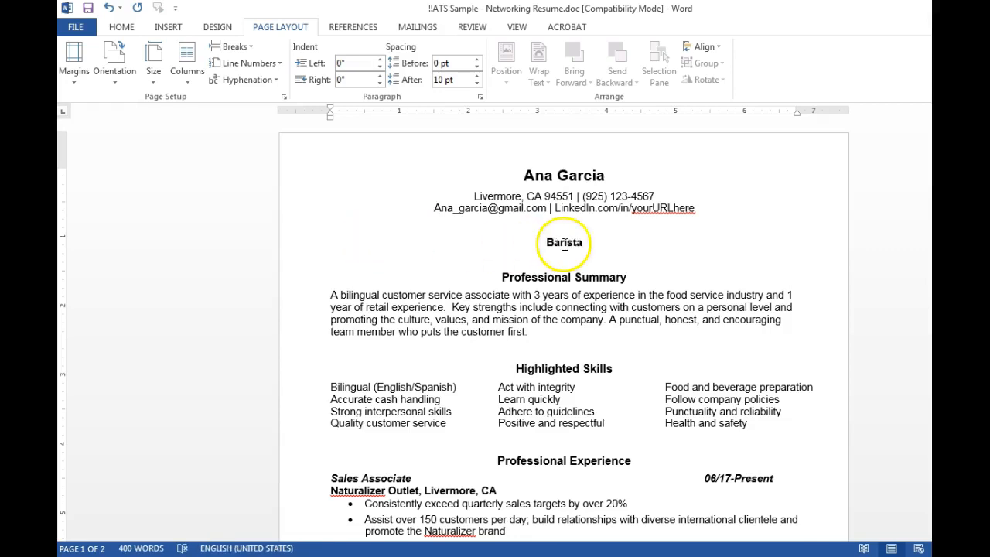
{"action": "double_click", "coordinate": [564, 242]}
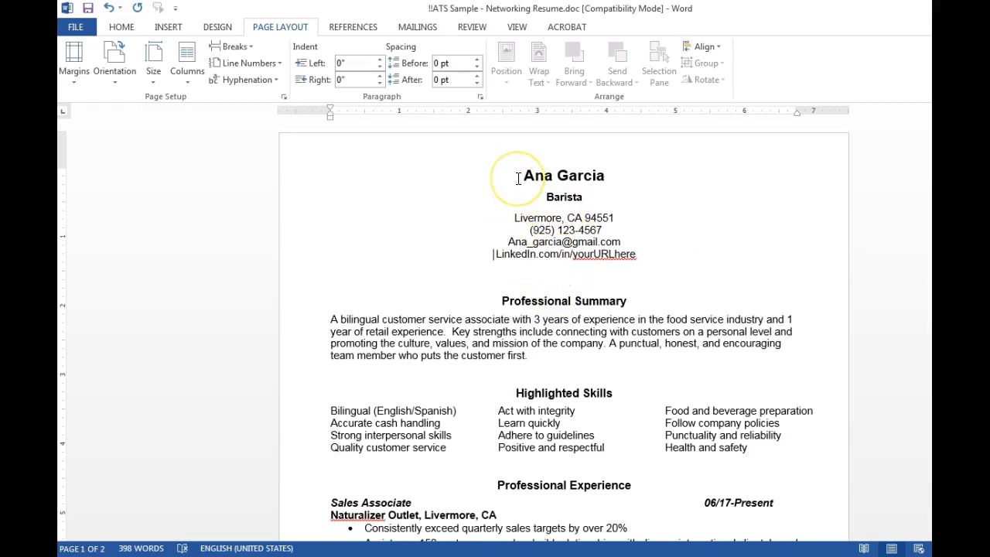
{"action": "mouse_move", "coordinate": [519, 178]}
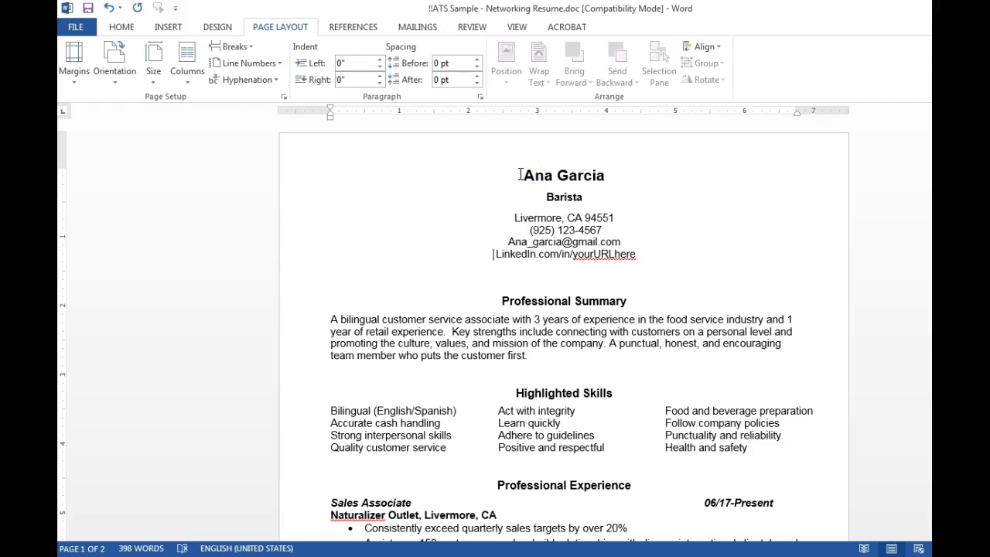
- Left-align all résumé text from the name down using Align Left on the Home tab
{"action": "left_click_drag", "start_coordinate": [521, 175], "coordinate": [557, 342]}
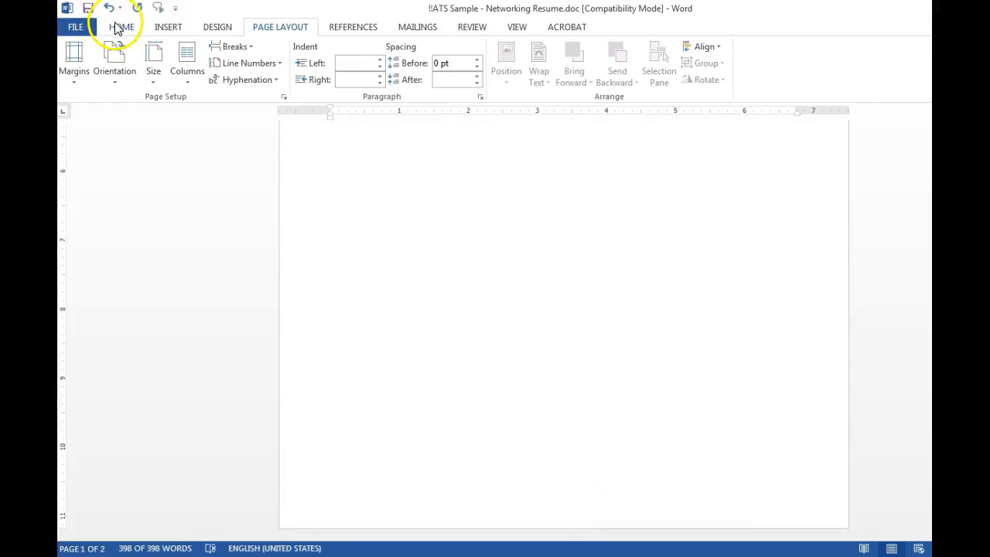
{"action": "left_click", "coordinate": [121, 26]}
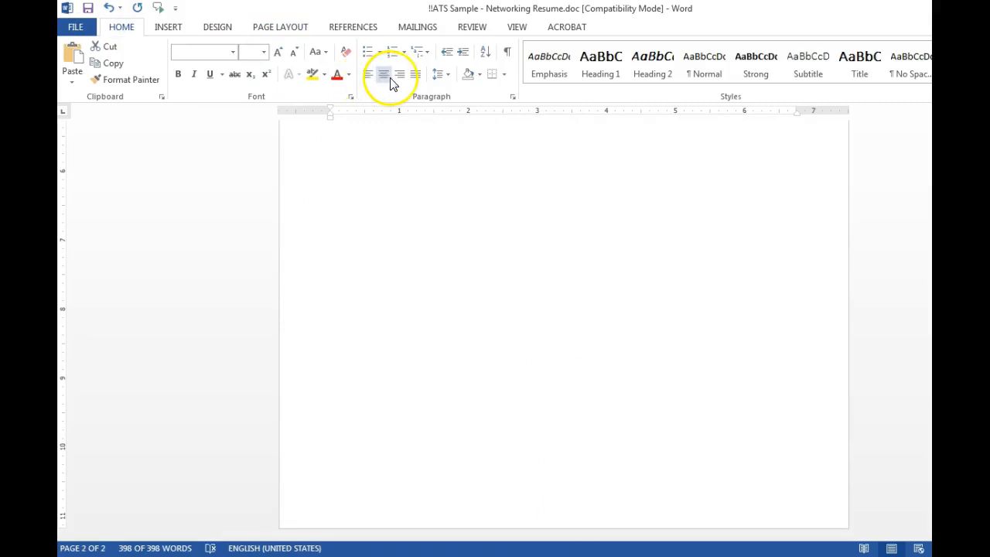
{"action": "mouse_move", "coordinate": [368, 74]}
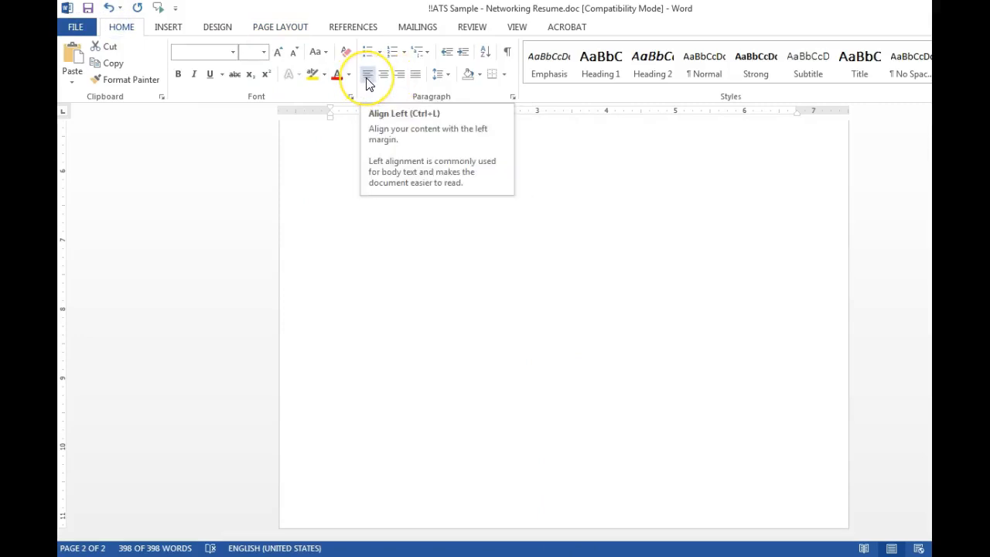
{"action": "left_click", "coordinate": [368, 74]}
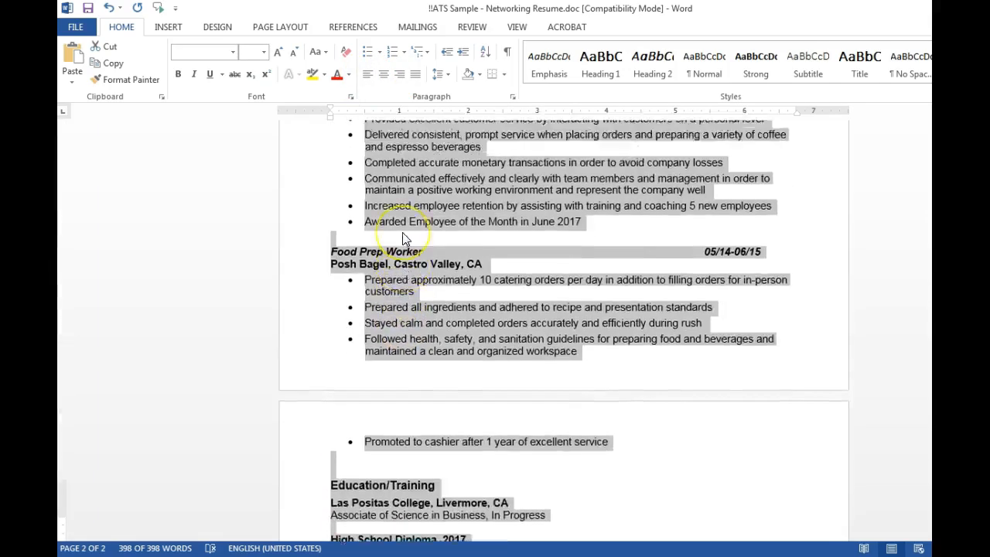
{"action": "scroll", "scroll_direction": "up", "scroll_amount": 3}
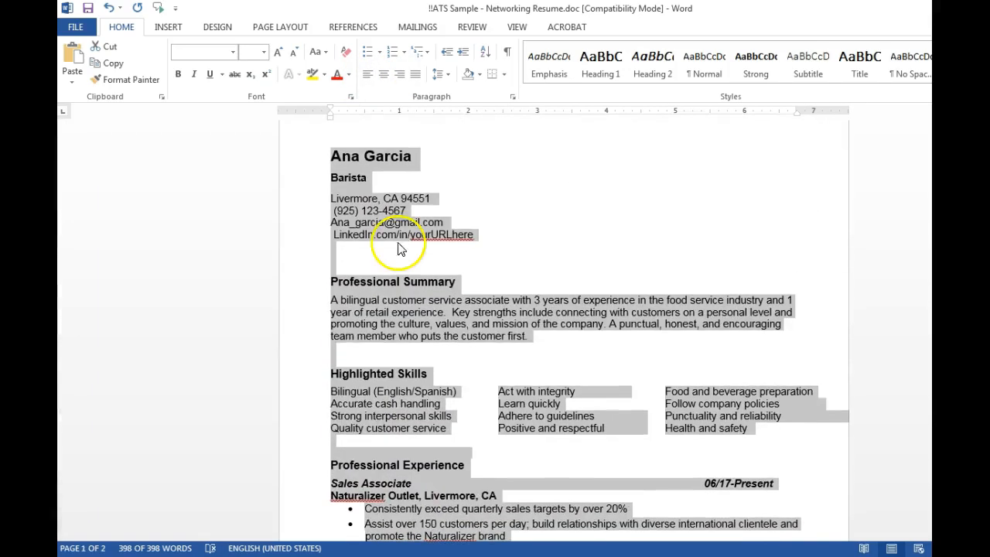
{"action": "left_click", "coordinate": [331, 198]}
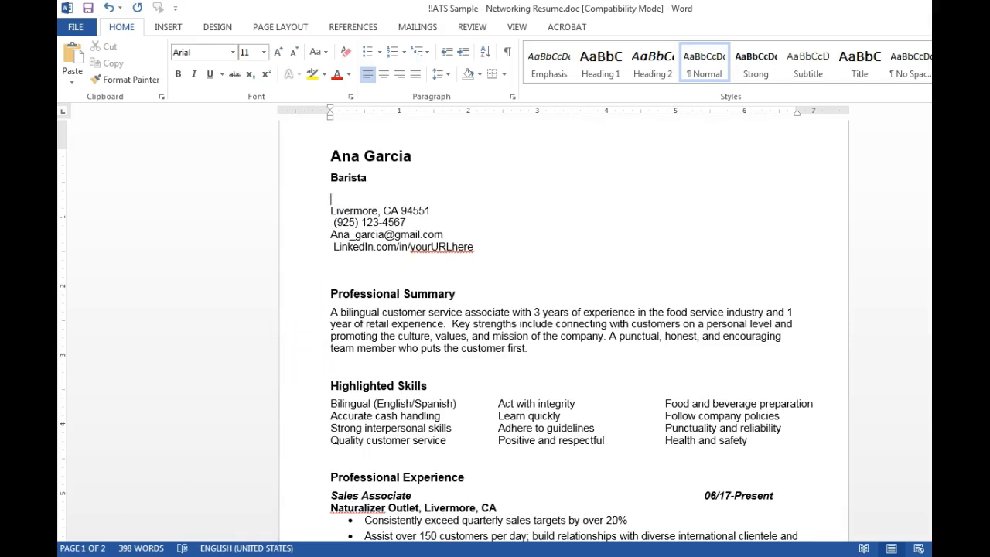
- Type the 'CONTACT INFORMATION' heading above the contact details
{"action": "type", "text": "CONTACT INFORMATION"}
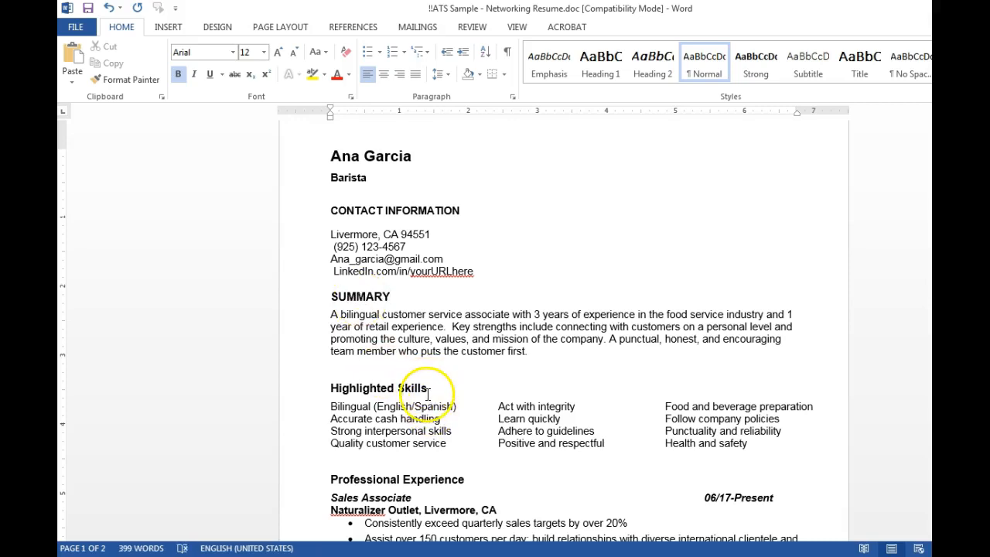
- Rename Highlighted Skills and Professional Experience, and retitle the education heading 'EDUCATION'
{"action": "double_click", "coordinate": [378, 387]}
{"action": "type", "text": "SKILLS"}
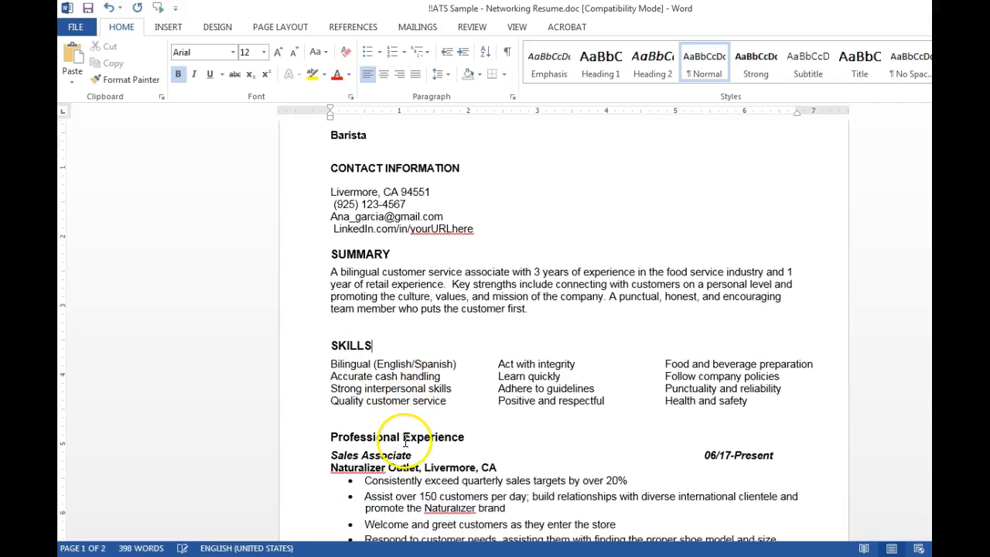
{"action": "double_click", "coordinate": [400, 430]}
{"action": "type", "text": "WORK EXPERIENCE"}
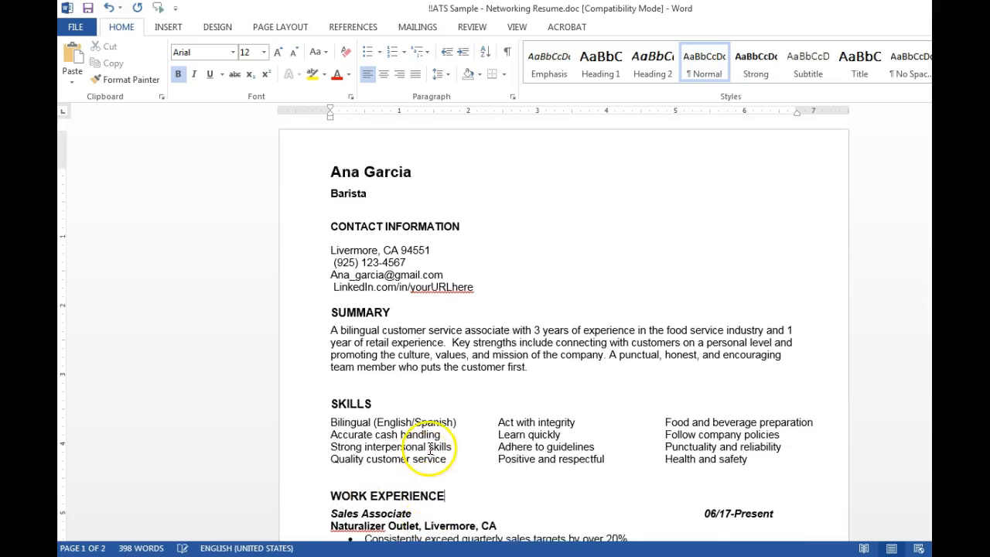
{"action": "scroll", "scroll_direction": "down", "scroll_amount": 3}
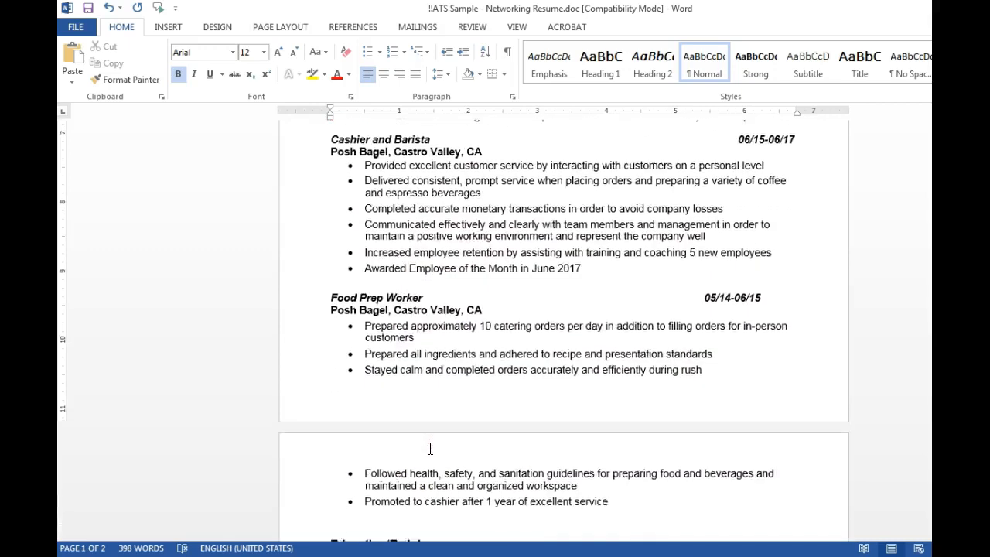
{"action": "scroll", "scroll_direction": "down", "scroll_amount": 3}
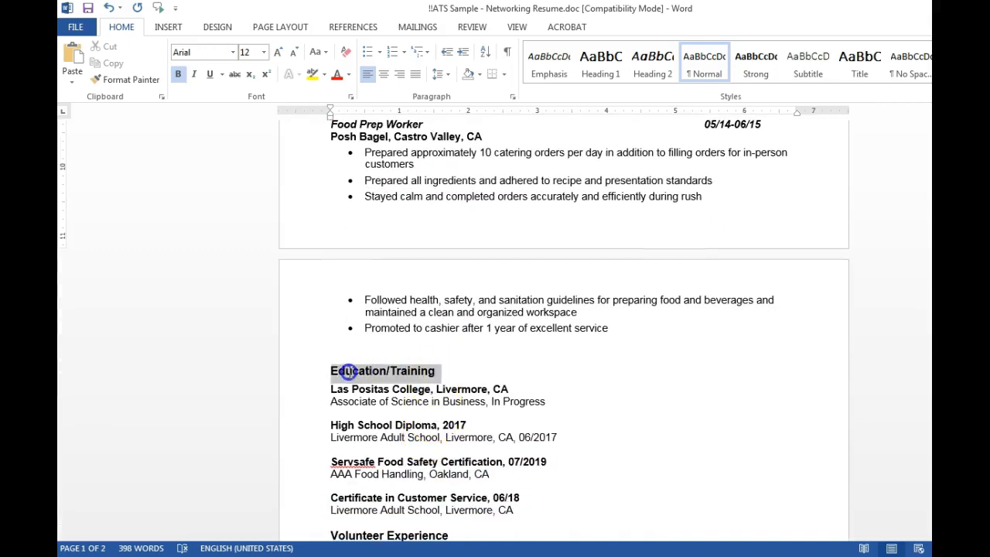
{"action": "type", "text": "EDUCATION"}
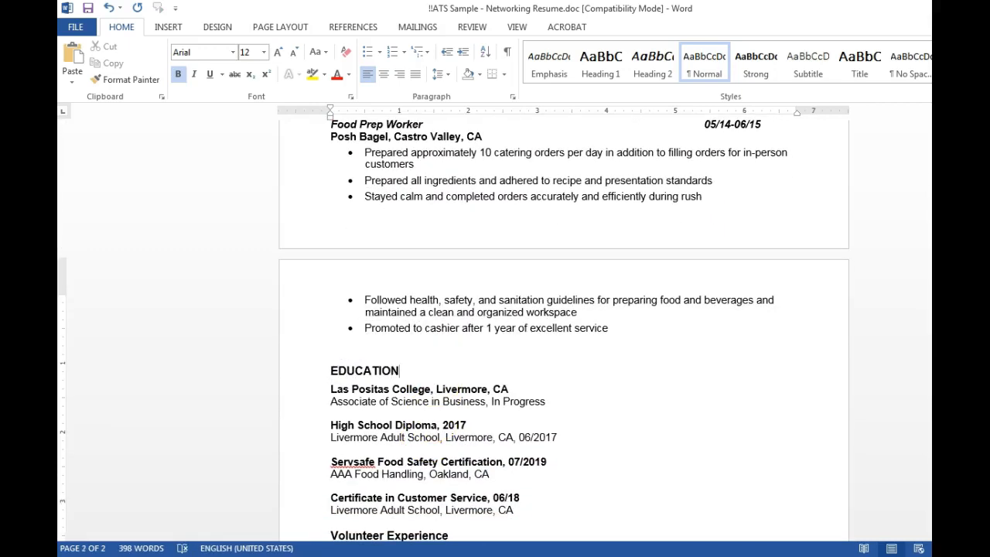
{"action": "scroll", "scroll_direction": "down", "scroll_amount": 3}
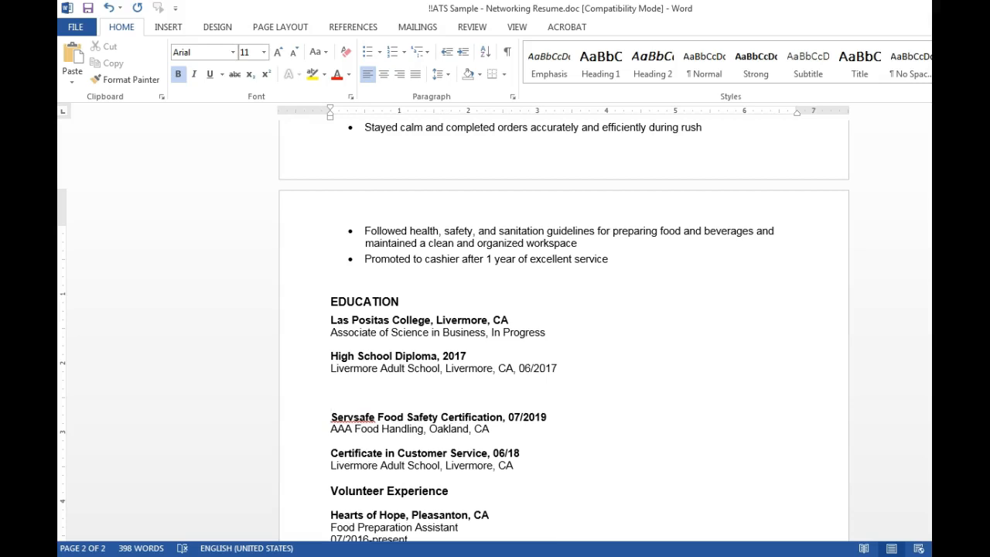
- Add a 'TRAINING' heading and set it to 12 pt
{"action": "type", "text": "TRAINING"}
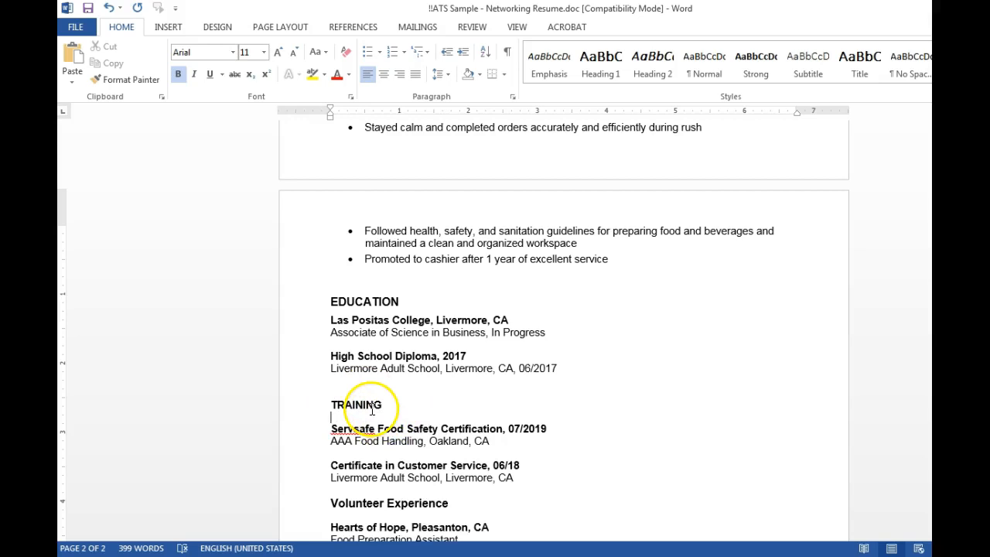
{"action": "double_click", "coordinate": [356, 405]}
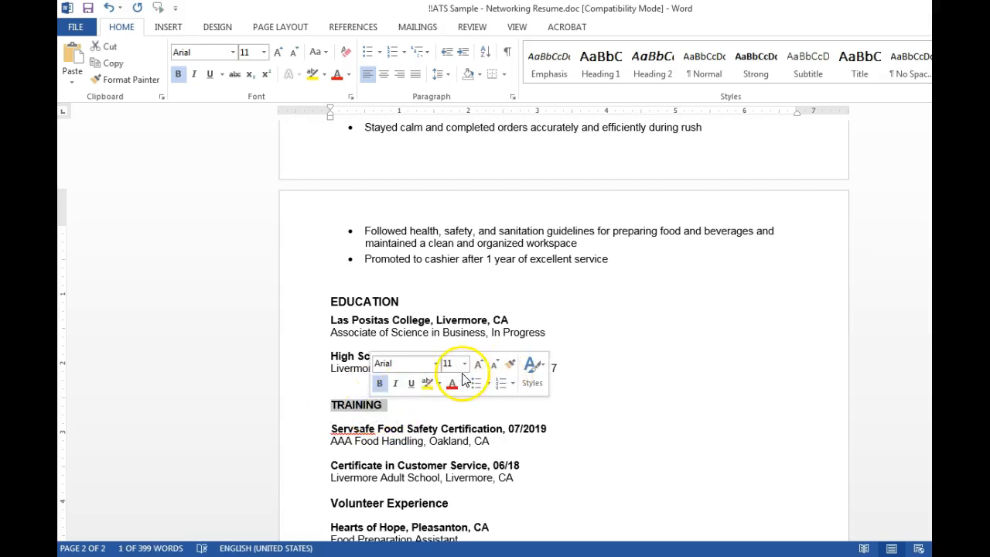
{"action": "left_click", "coordinate": [465, 363]}
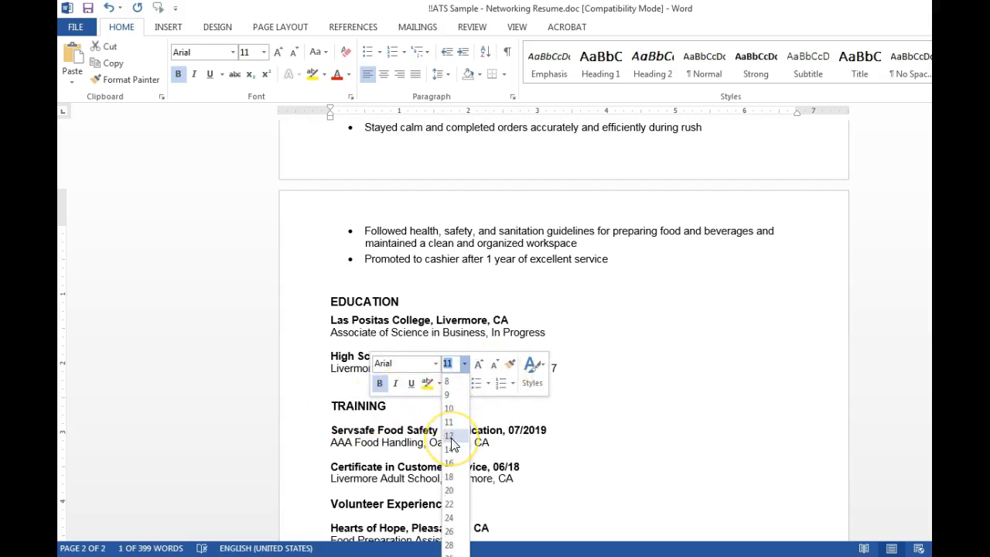
{"action": "left_click", "coordinate": [449, 435]}
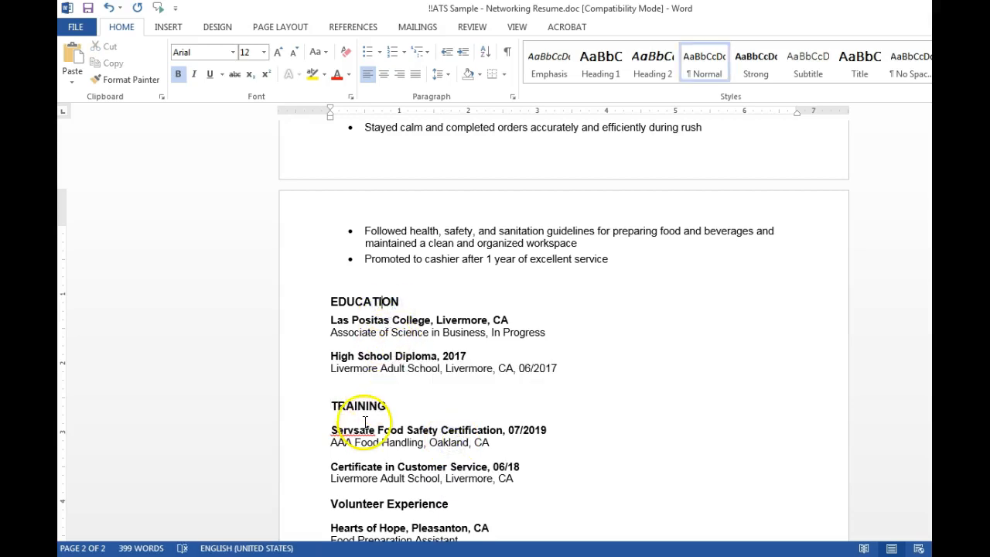
- Replace the Volunteer Experience heading with 'VOLUNTEER EXPERIENCE' in capitals
{"action": "scroll", "scroll_direction": "down", "scroll_amount": 3}
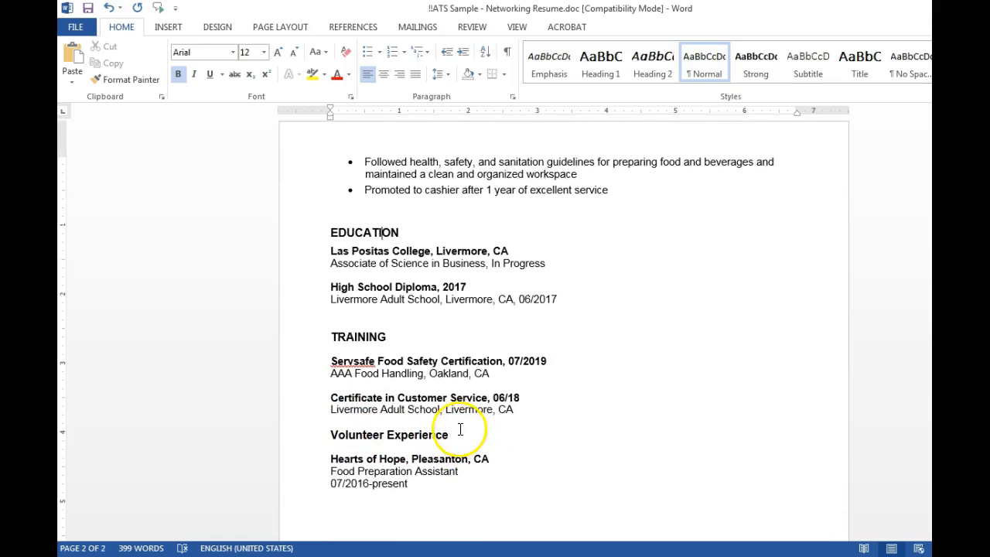
{"action": "left_click", "coordinate": [331, 434]}
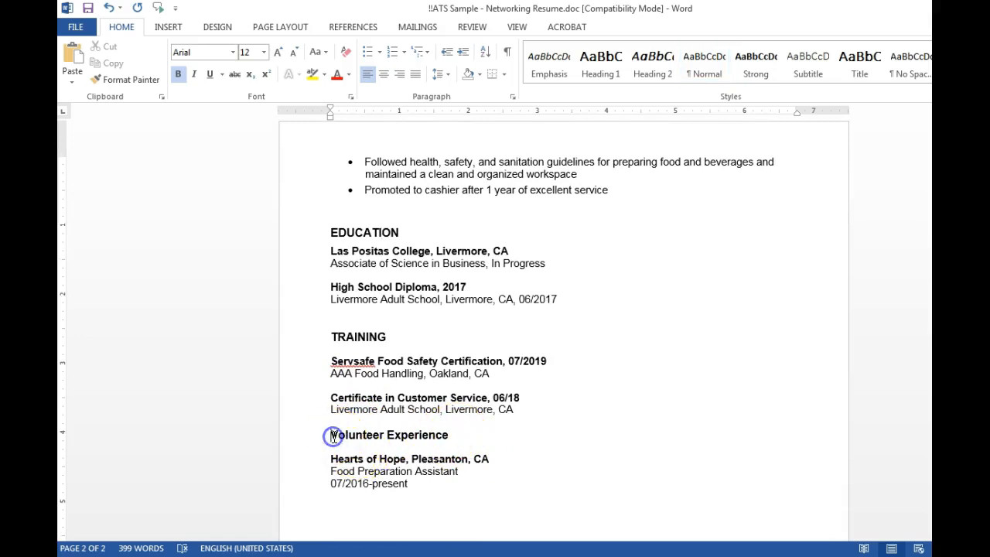
{"action": "double_click", "coordinate": [388, 435]}
{"action": "type", "text": "vol"}
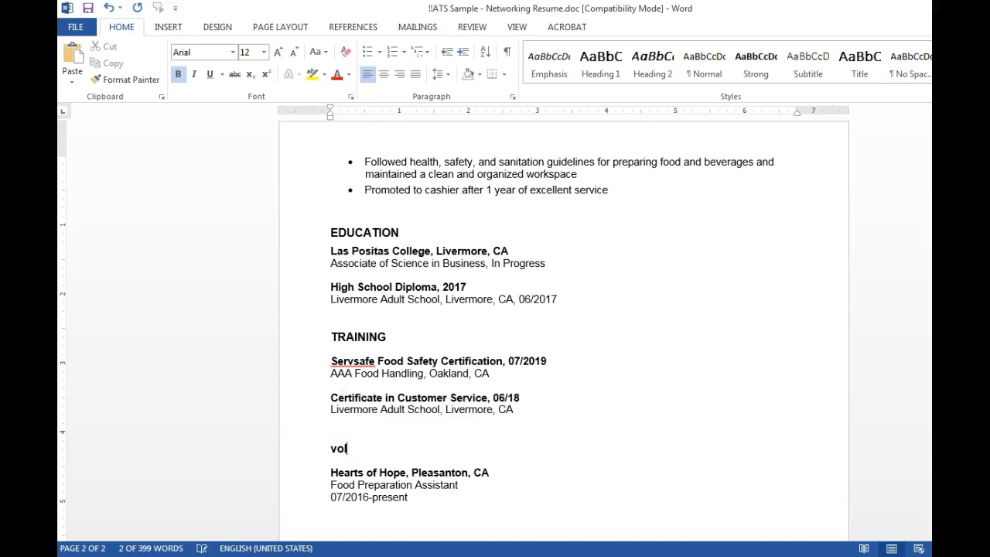
{"action": "key", "text": "BackSpace"}
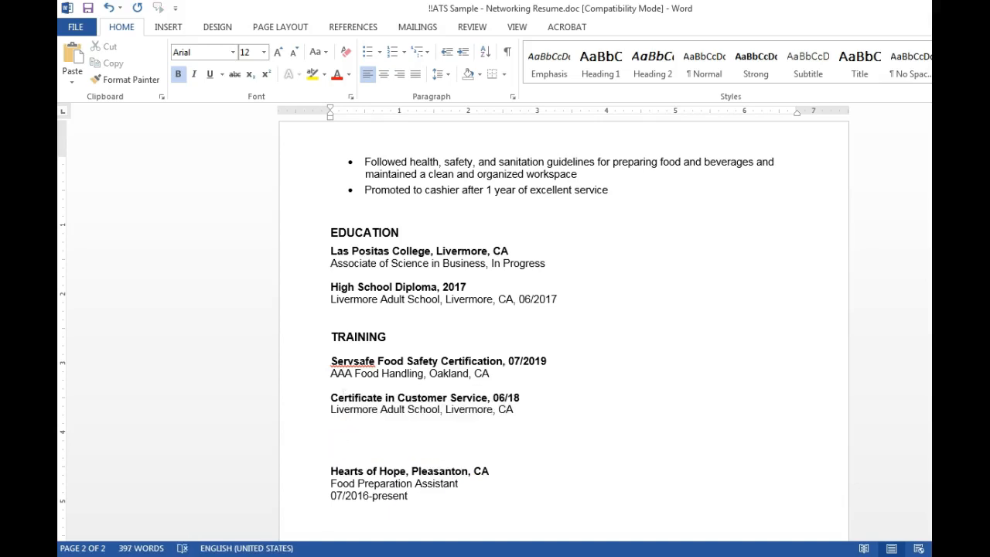
{"action": "type", "text": "VOLUNTE"}
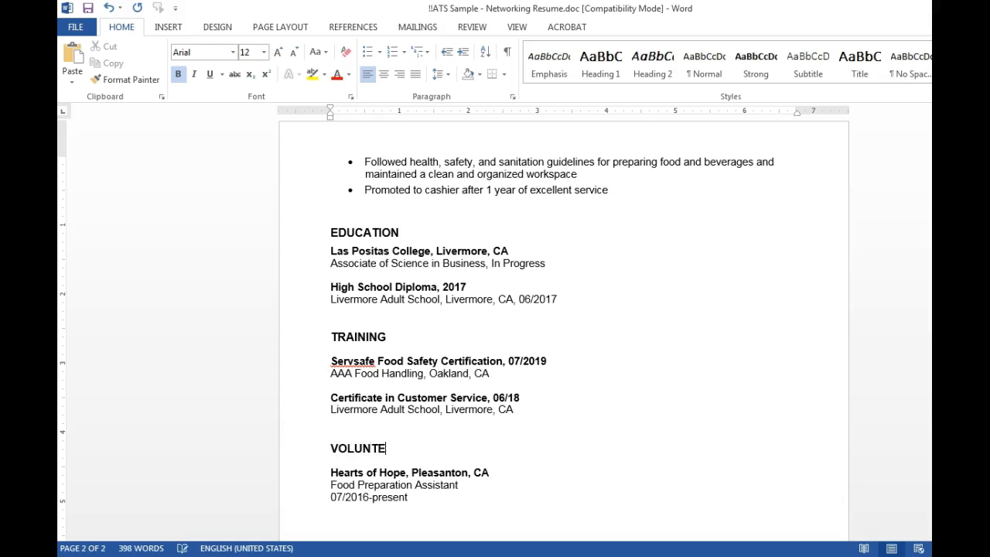
{"action": "type", "text": "ER EXPERIENCE"}
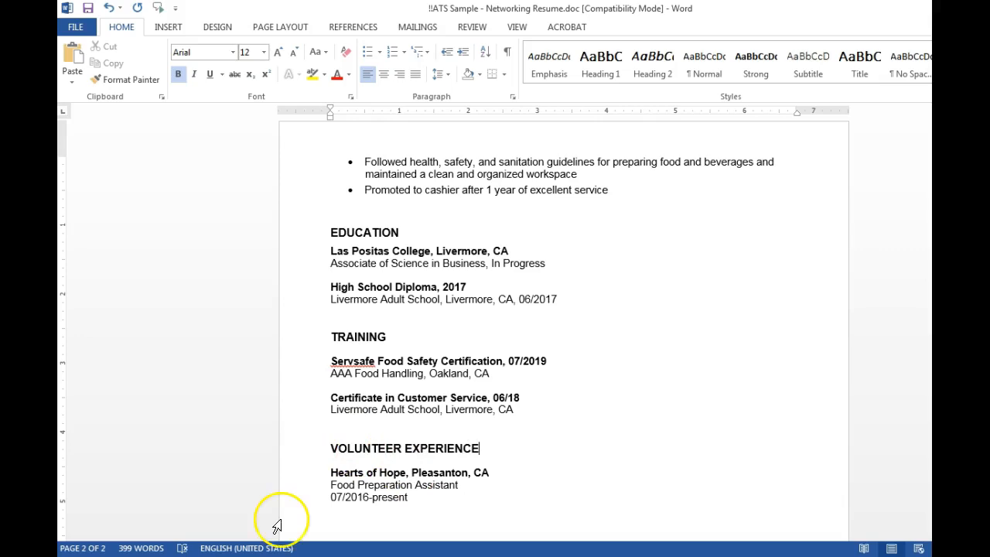
- Change the Skills list from three columns to one column
{"action": "scroll", "scroll_direction": "up", "scroll_amount": 3}
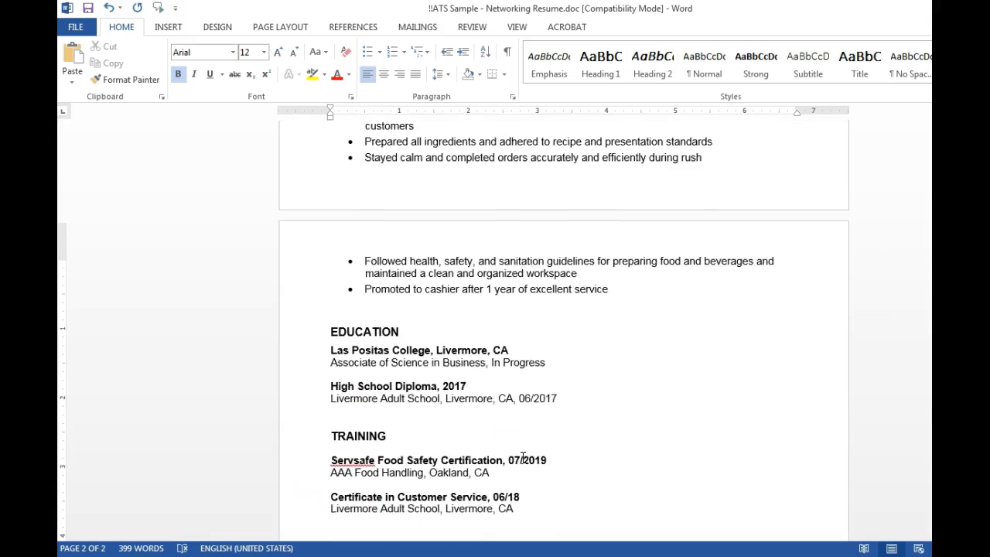
{"action": "scroll", "scroll_direction": "up", "scroll_amount": 3}
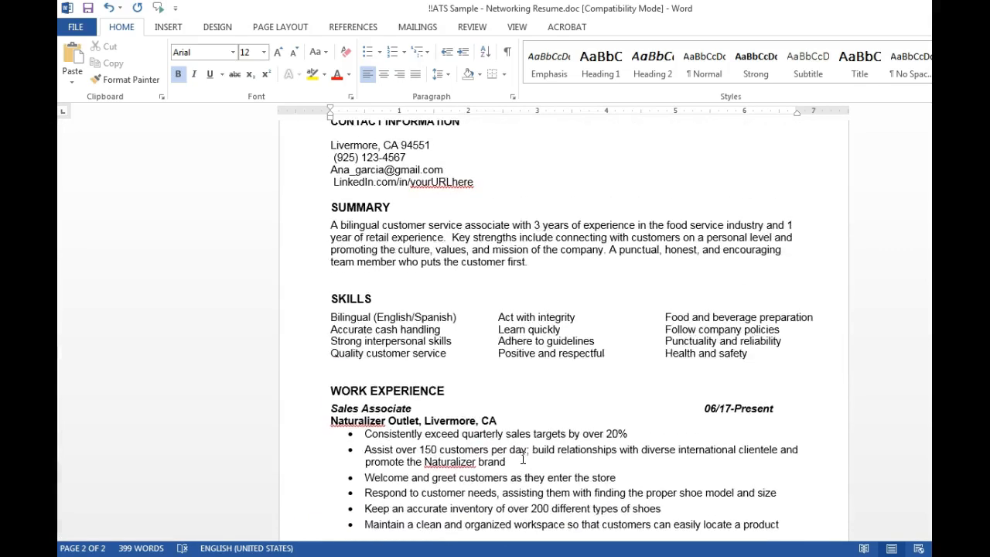
{"action": "scroll", "scroll_direction": "up", "scroll_amount": 3}
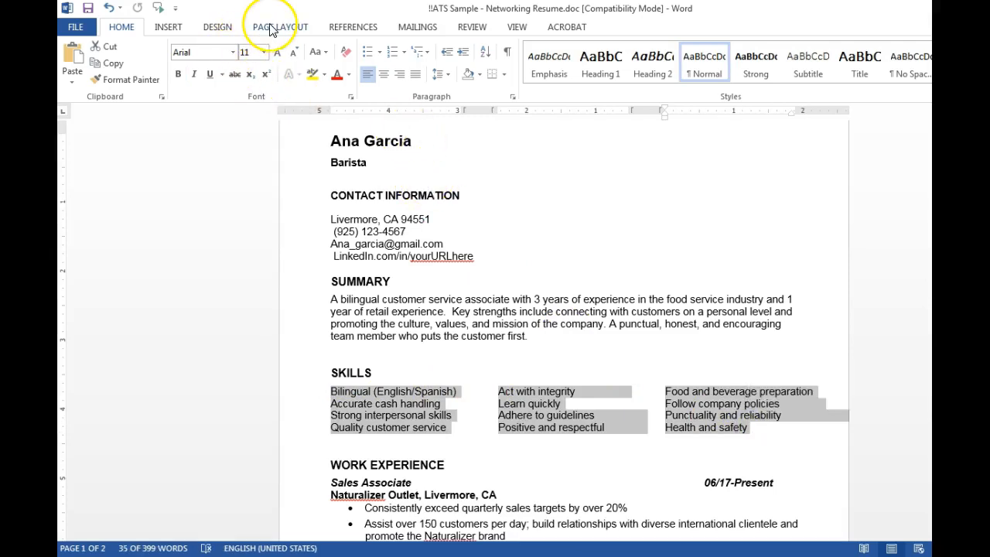
{"action": "left_click", "coordinate": [280, 26]}
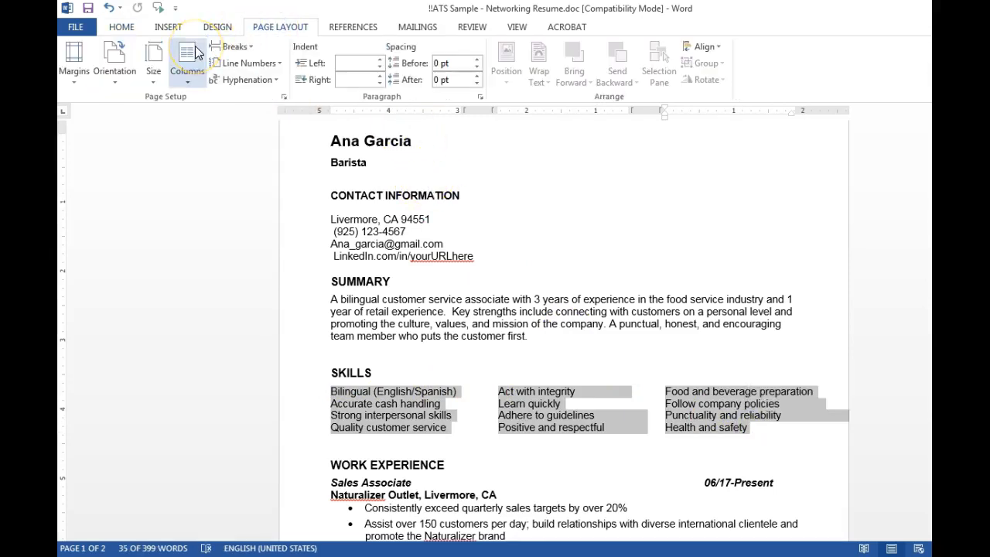
{"action": "left_click", "coordinate": [186, 58]}
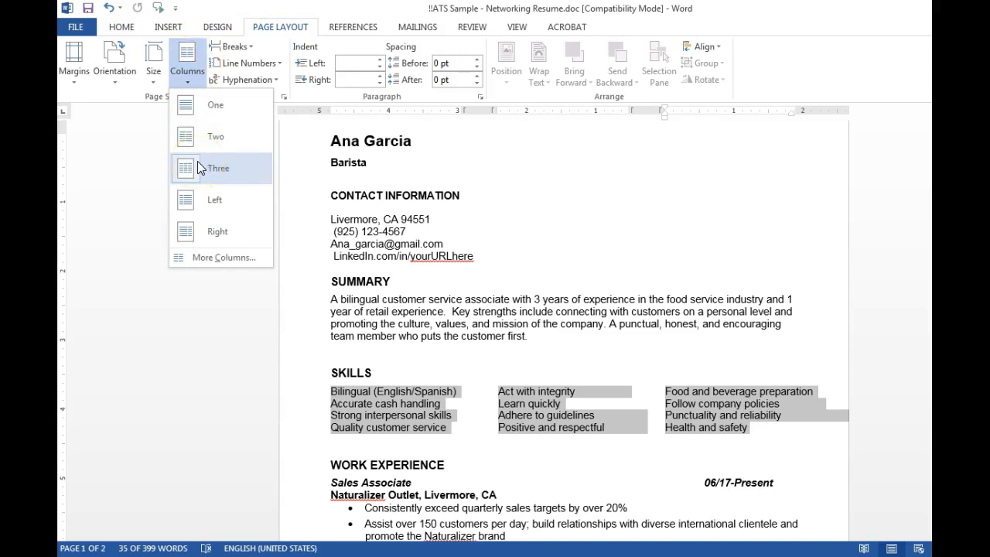
{"action": "mouse_move", "coordinate": [215, 104]}
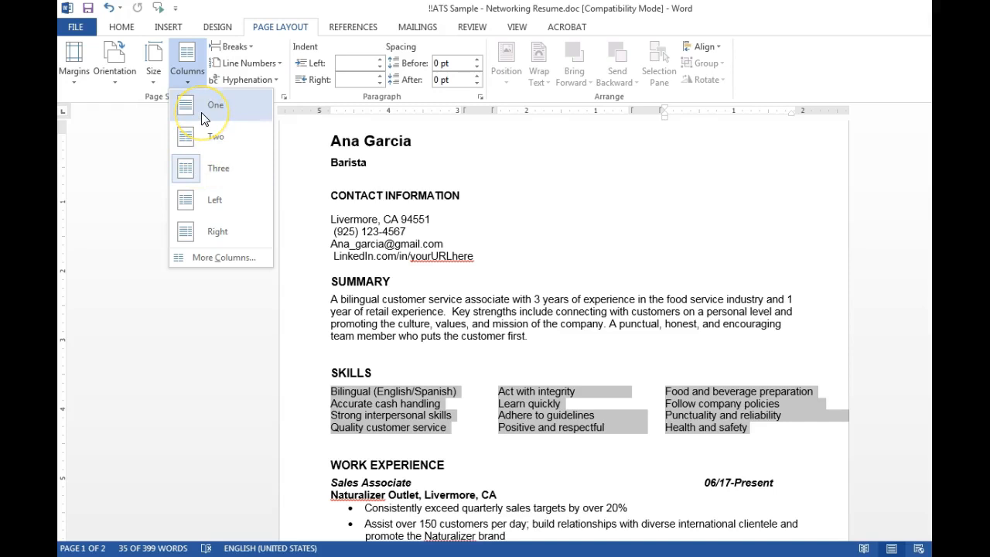
{"action": "left_click", "coordinate": [215, 104]}
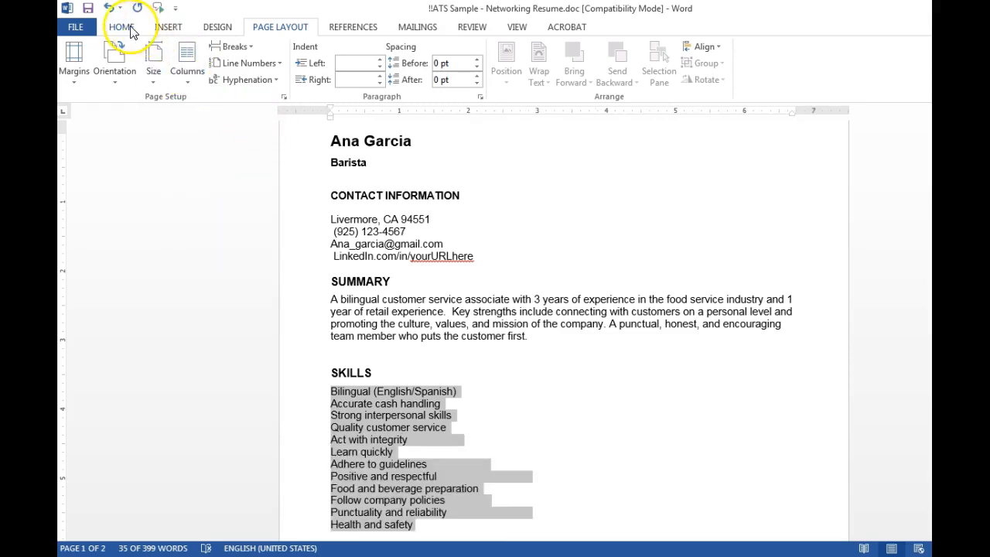
- Apply dash bullets to the skills list, then scroll to the work experience entries
{"action": "left_click", "coordinate": [121, 26]}
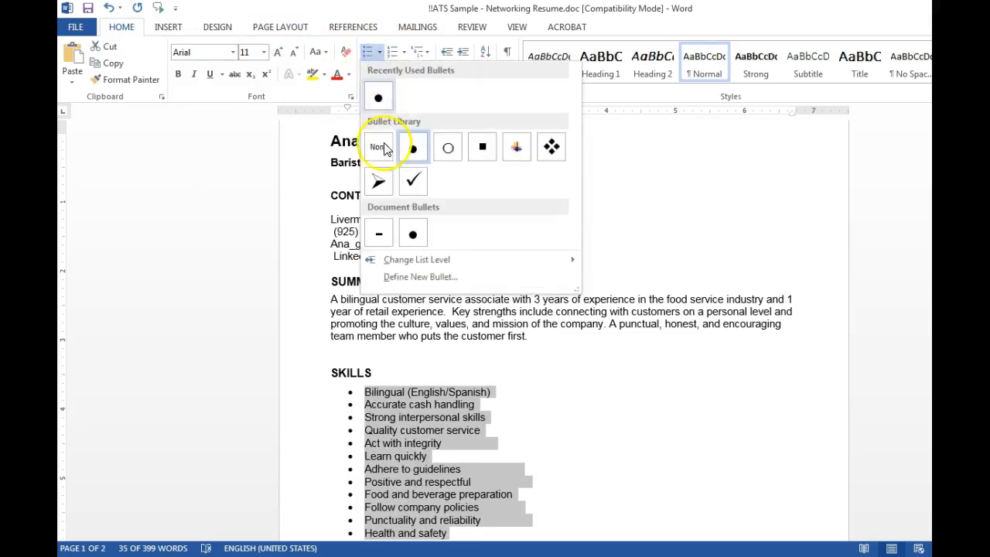
{"action": "left_click", "coordinate": [378, 233]}
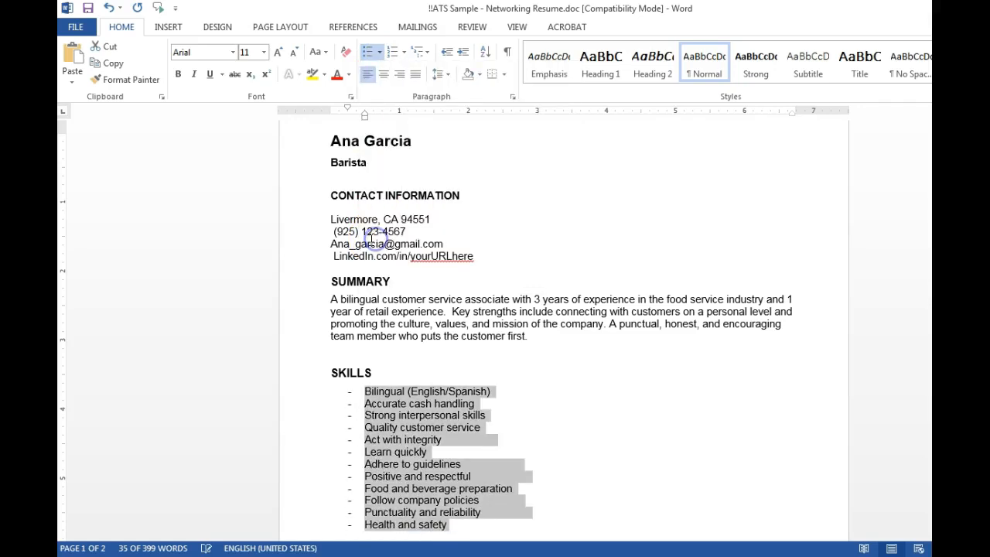
{"action": "scroll", "scroll_direction": "down", "scroll_amount": 3}
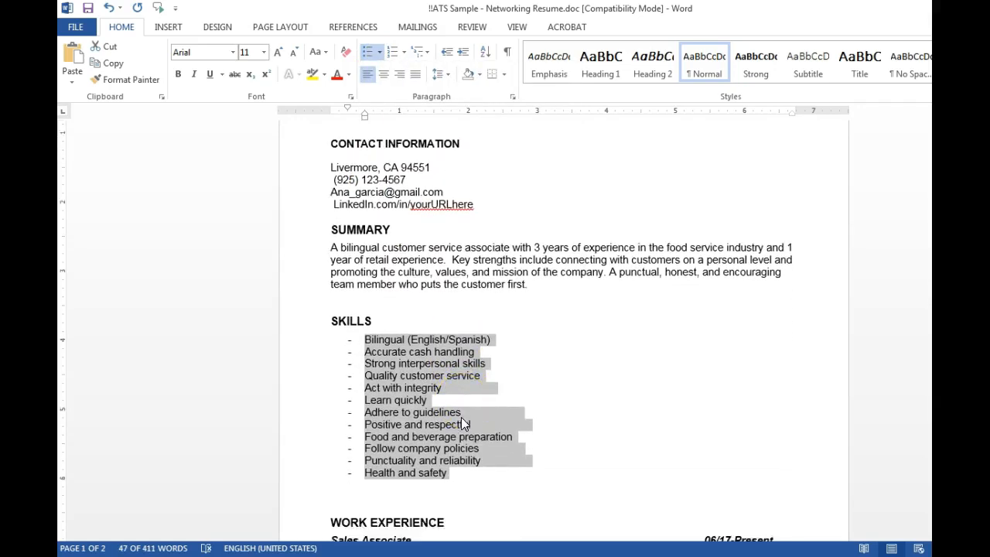
{"action": "scroll", "scroll_direction": "down", "scroll_amount": 3}
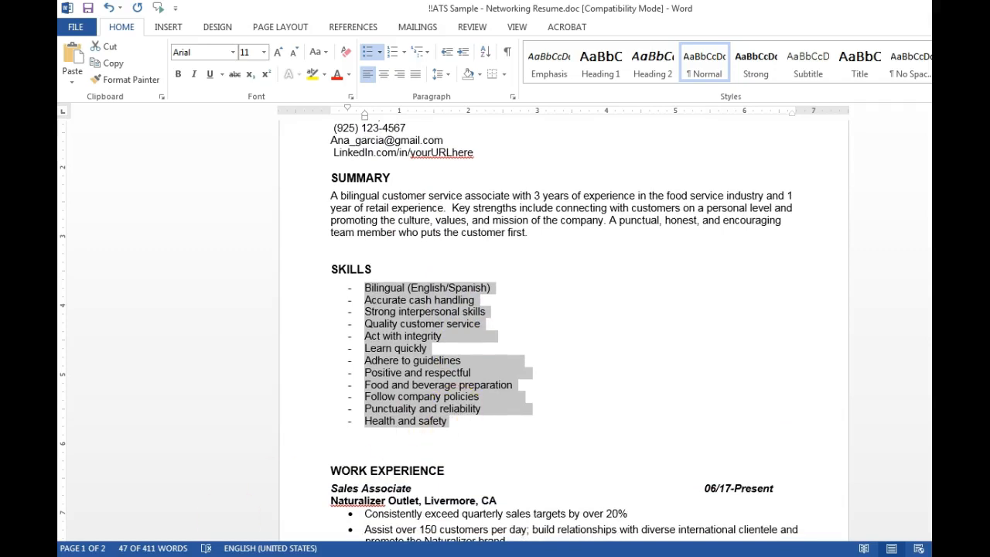
{"action": "mouse_move", "coordinate": [288, 477]}
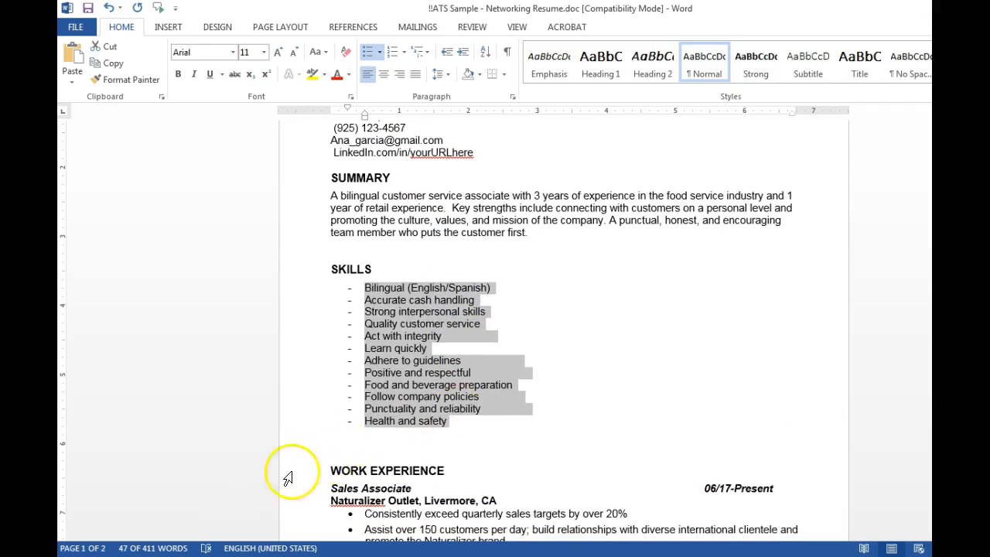
{"action": "scroll", "scroll_direction": "down", "scroll_amount": 3}
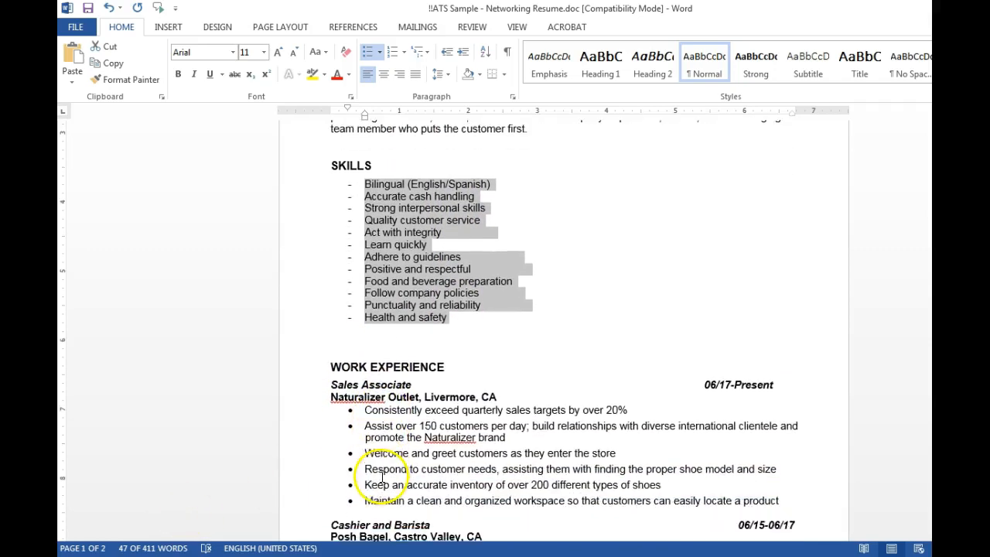
{"action": "scroll", "scroll_direction": "down", "scroll_amount": 3}
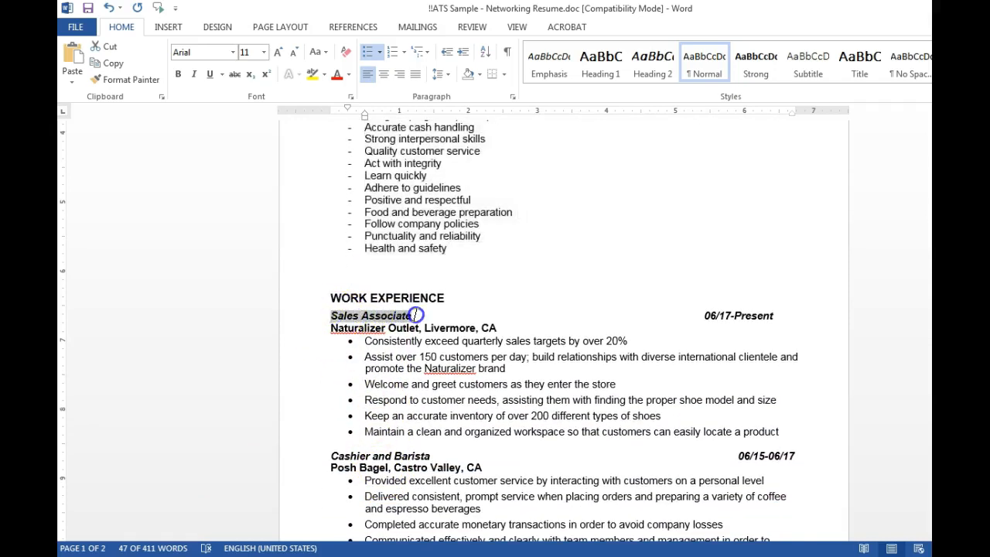
- Remove italics from the Sales Associate entry and expand its date to 06/2017-Present
{"action": "left_click", "coordinate": [193, 74]}
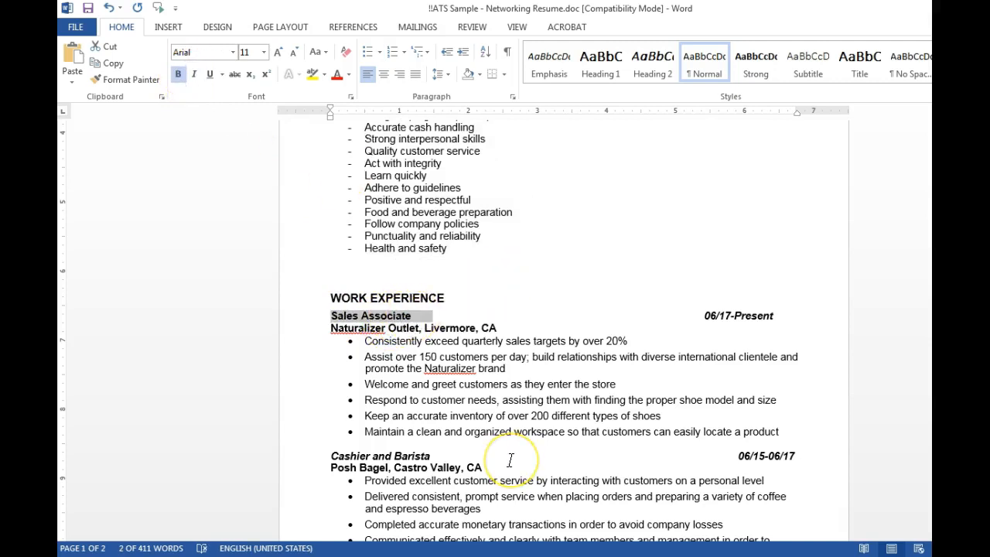
{"action": "mouse_move", "coordinate": [510, 460]}
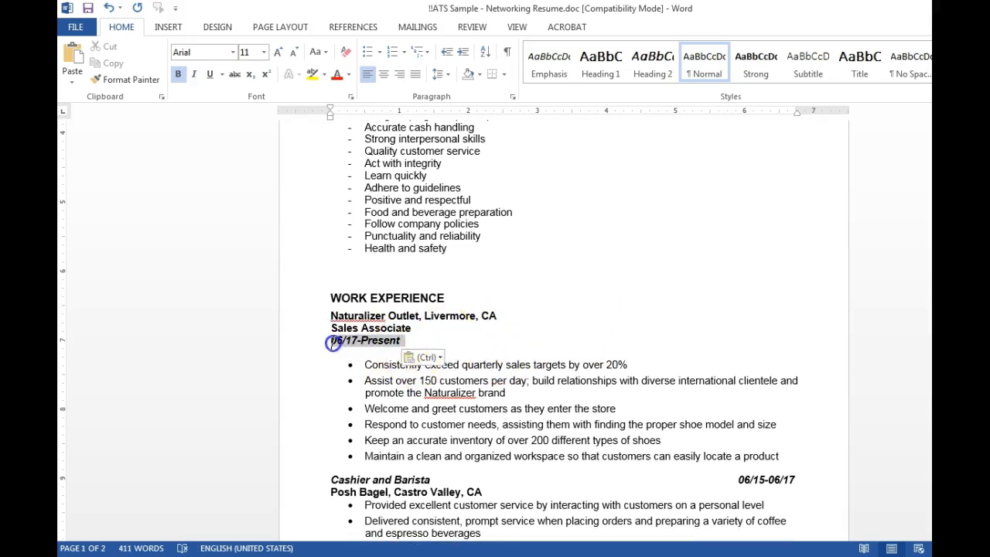
{"action": "left_click", "coordinate": [193, 74]}
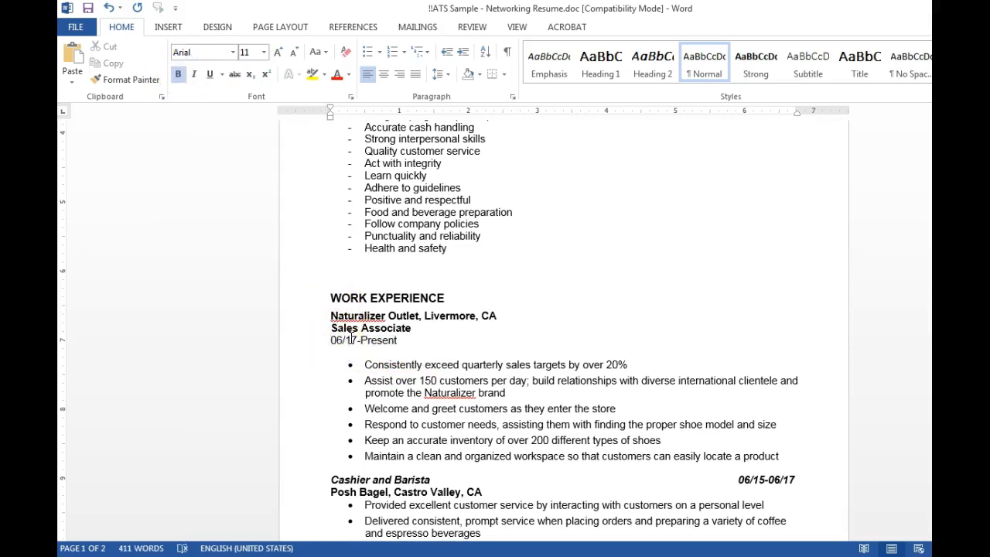
{"action": "left_click", "coordinate": [347, 346]}
{"action": "type", "text": "20"}
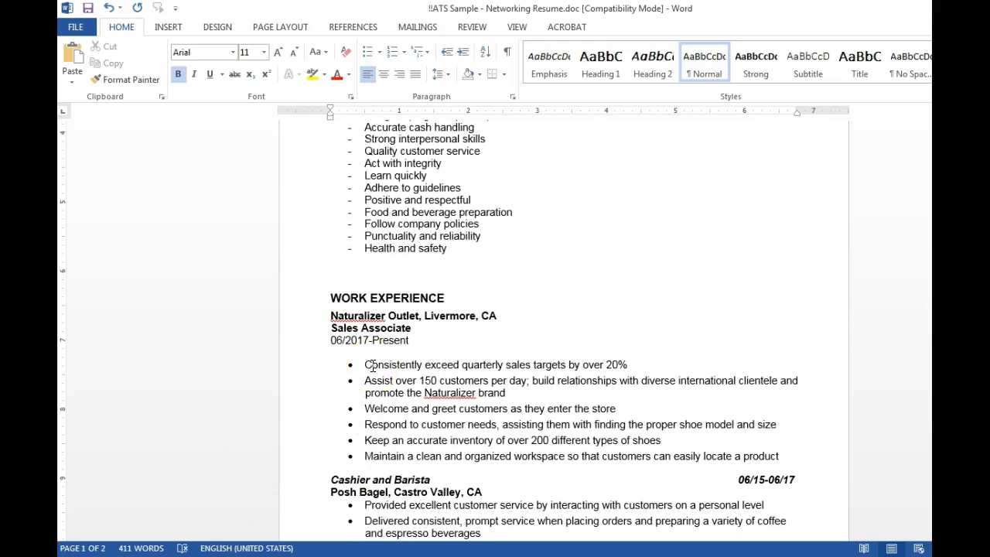
{"action": "scroll", "scroll_direction": "down", "scroll_amount": 3}
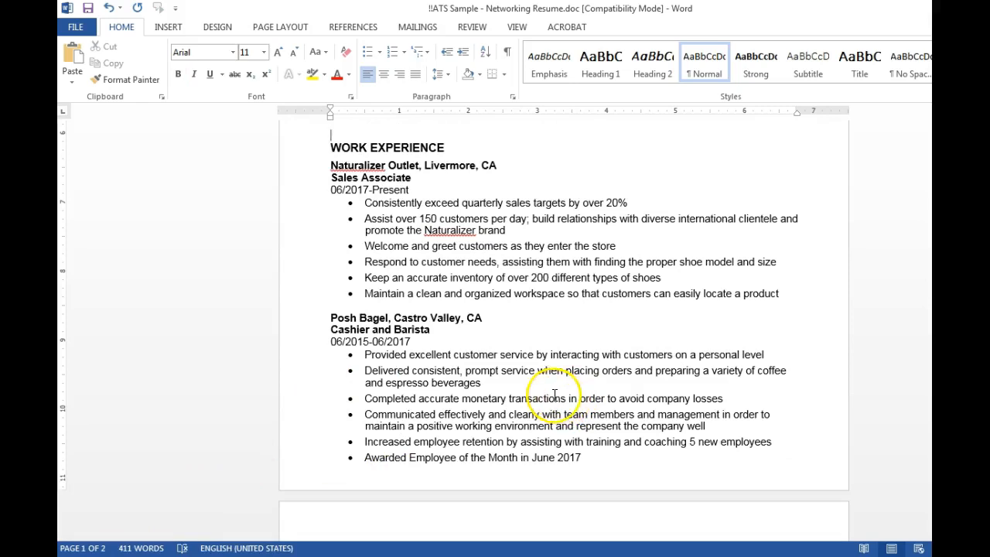
{"action": "mouse_move", "coordinate": [379, 194]}
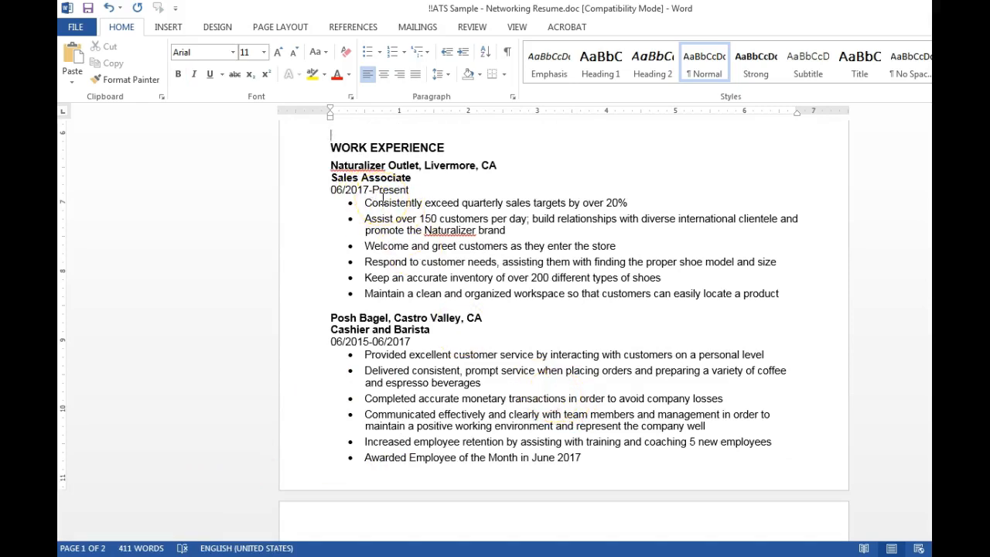
- Scroll down past the work entries to the education, training and volunteer sections
{"action": "scroll", "scroll_direction": "down", "scroll_amount": 3}
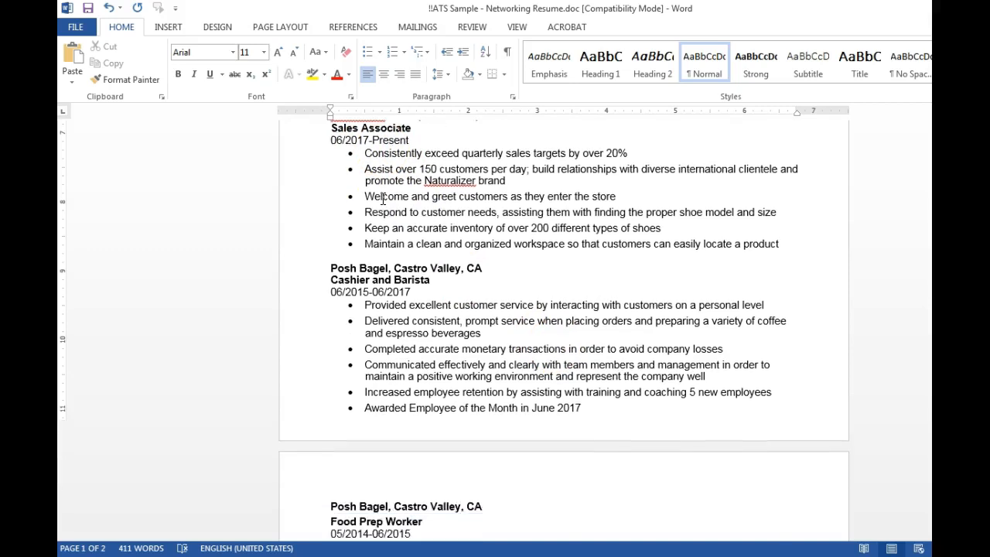
{"action": "scroll", "scroll_direction": "down", "scroll_amount": 3}
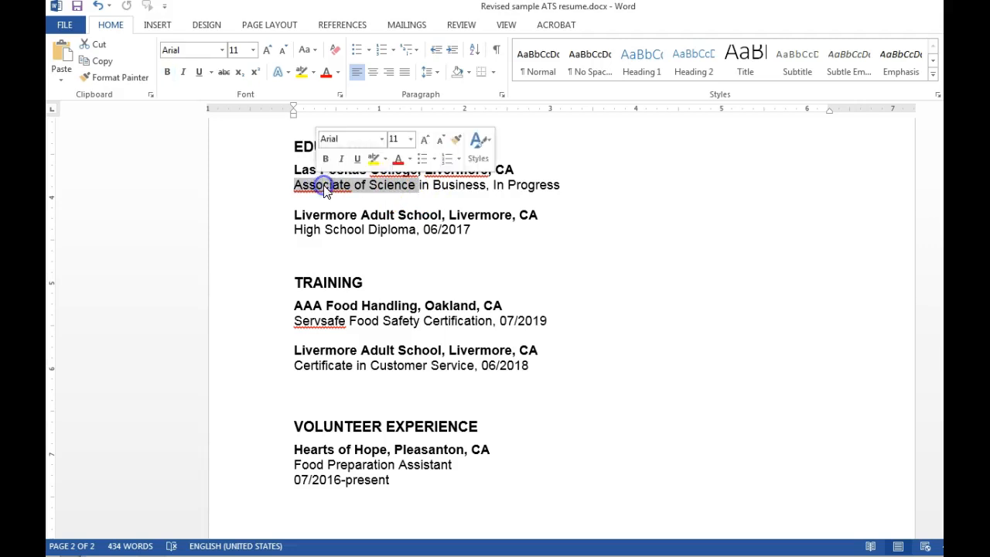
- Spell out the degree as 'Associate of Science', then scroll to the end of page 2
{"action": "type", "text": "A."}
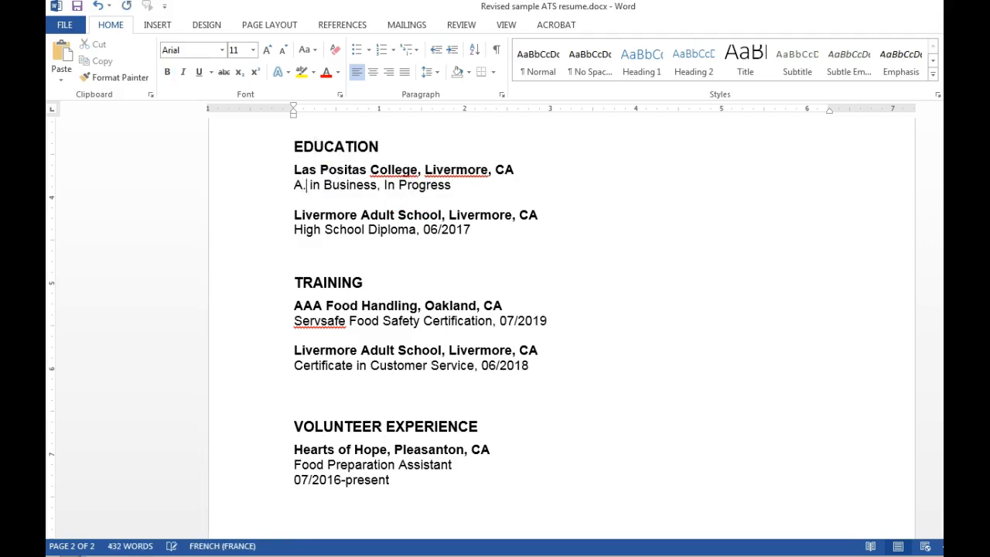
{"action": "type", "text": "S"}
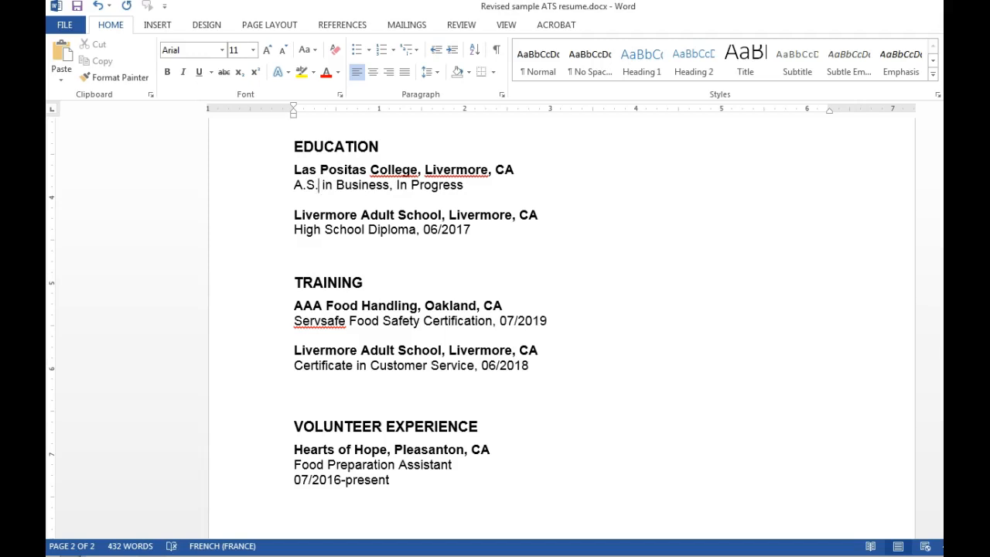
{"action": "type", "text": "Associate of Science"}
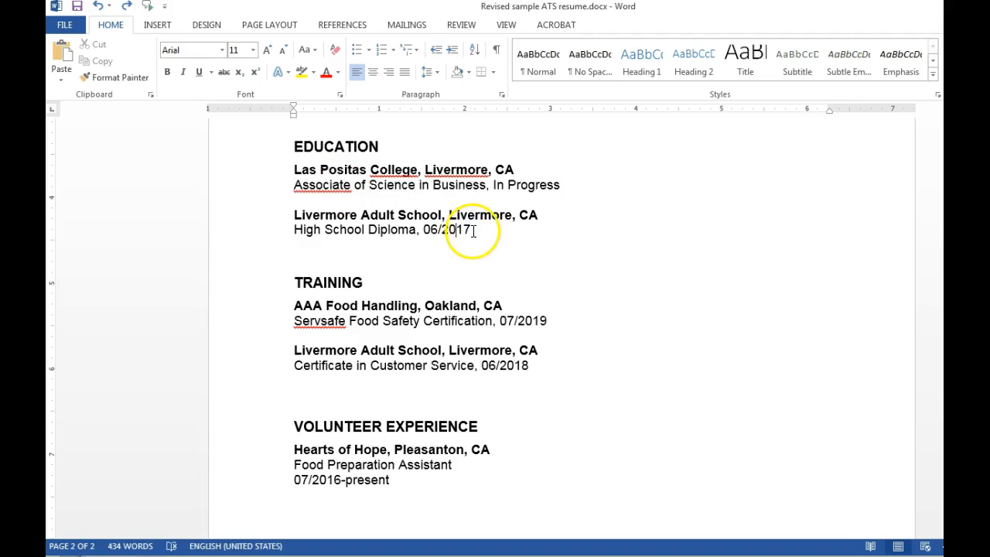
{"action": "mouse_move", "coordinate": [425, 234]}
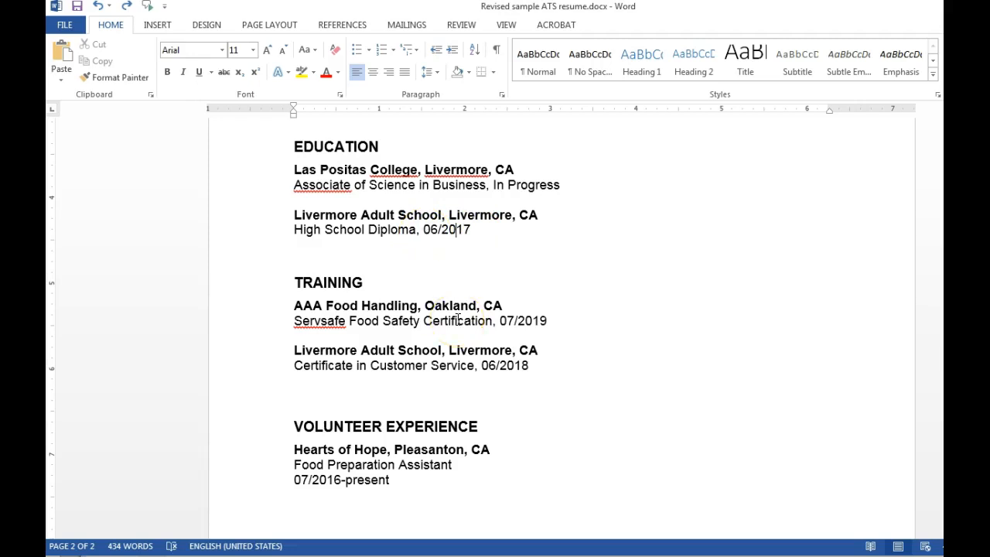
{"action": "scroll", "scroll_direction": "down", "scroll_amount": 3}
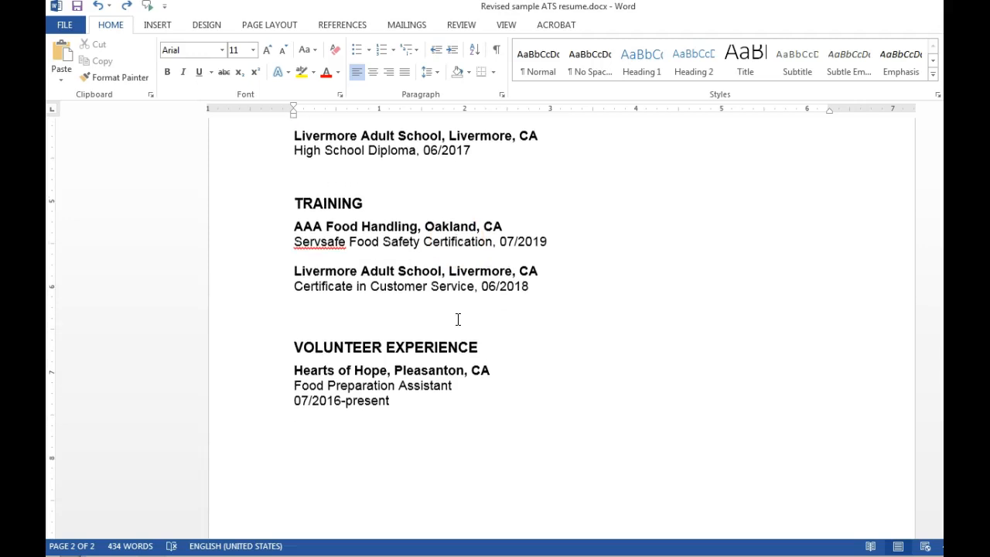
{"action": "scroll", "scroll_direction": "down", "scroll_amount": 3}
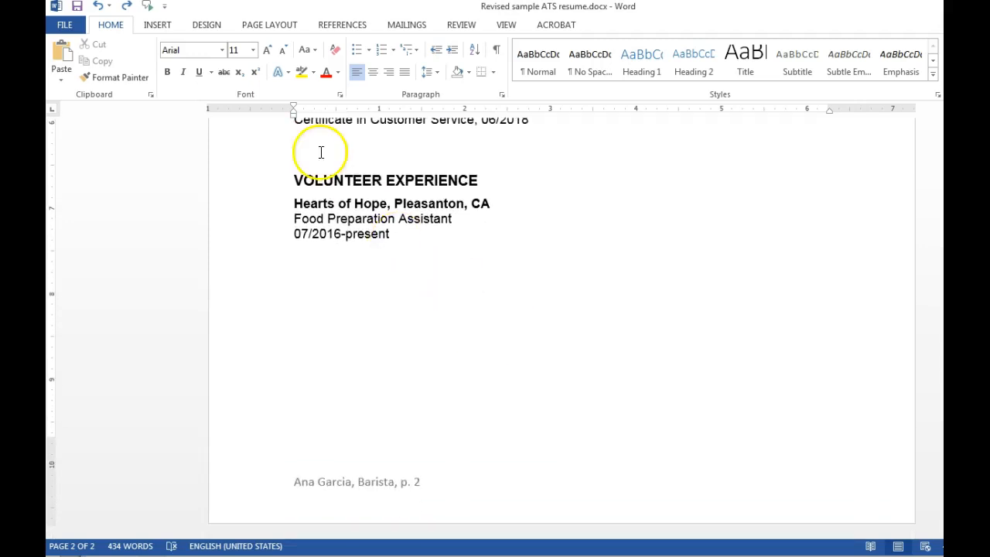
- Delete the footer's name, job title and page number text, then confirm it's empty
{"action": "left_click", "coordinate": [158, 24]}
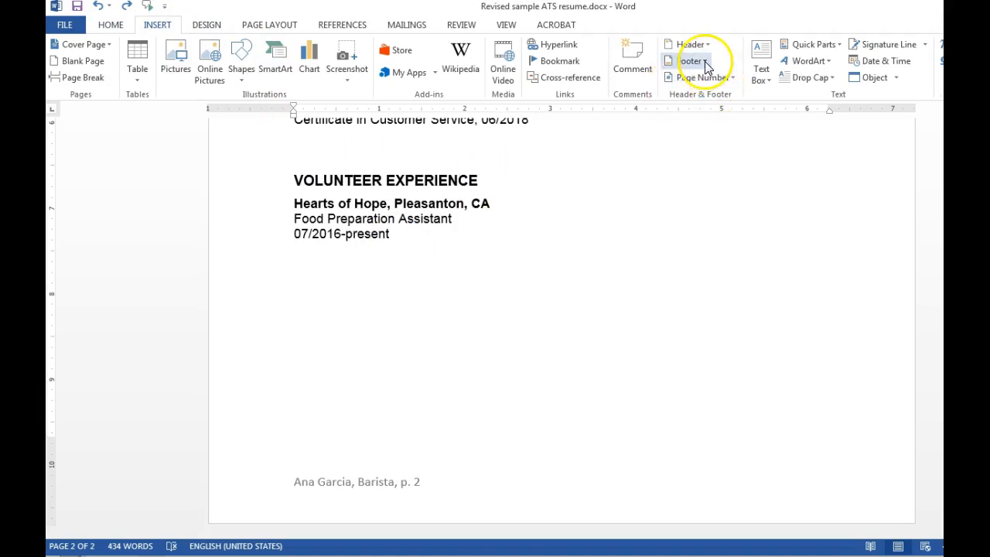
{"action": "left_click", "coordinate": [688, 60]}
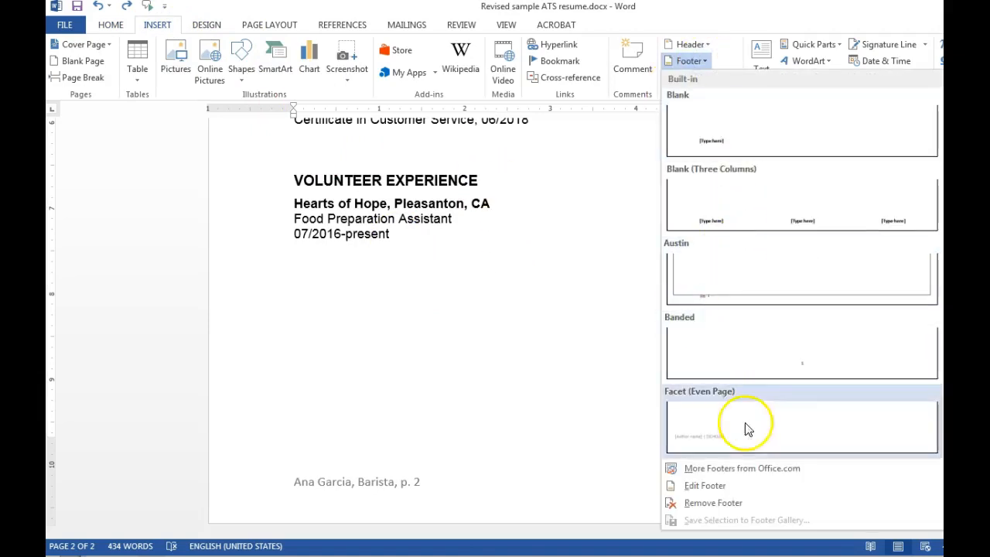
{"action": "left_click", "coordinate": [704, 484]}
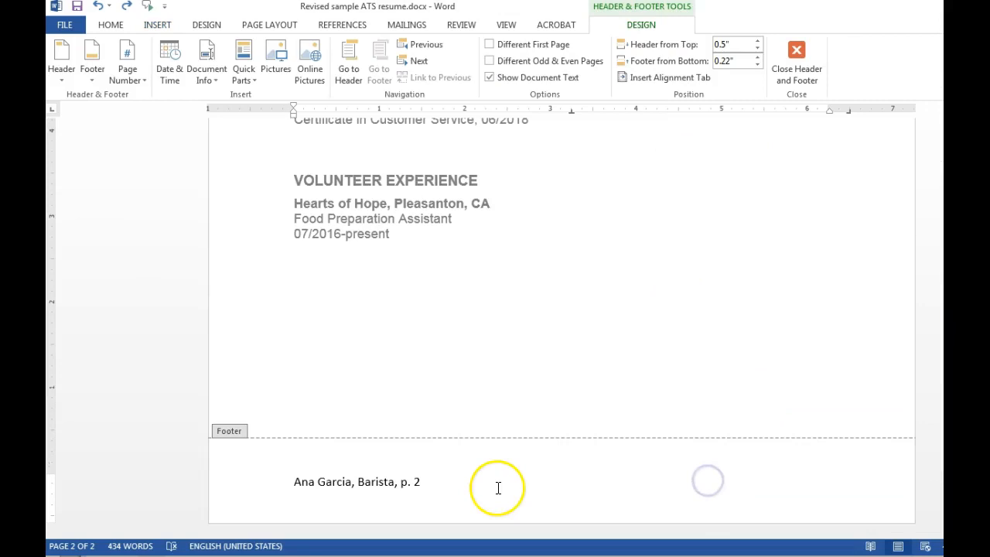
{"action": "triple_click", "coordinate": [356, 481]}
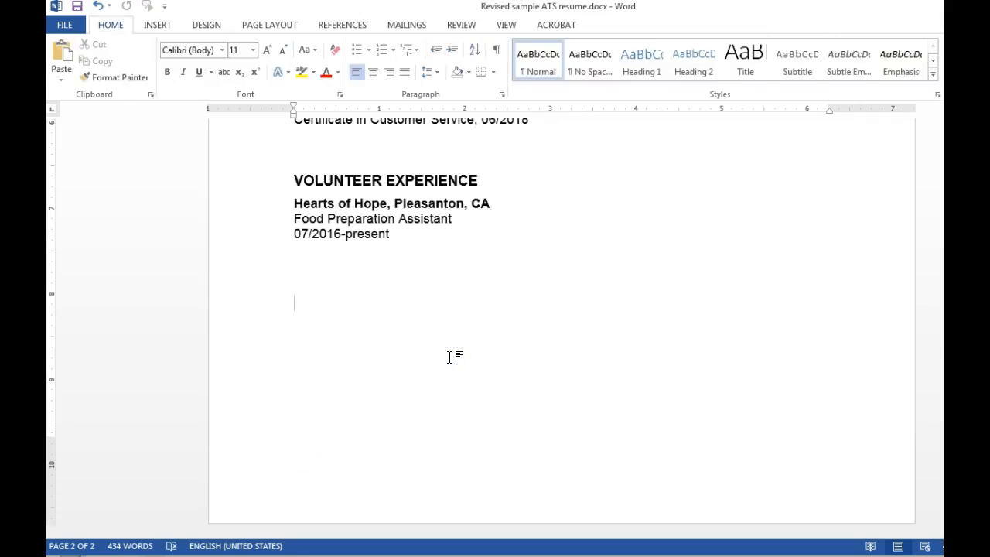
{"action": "mouse_move", "coordinate": [453, 487]}
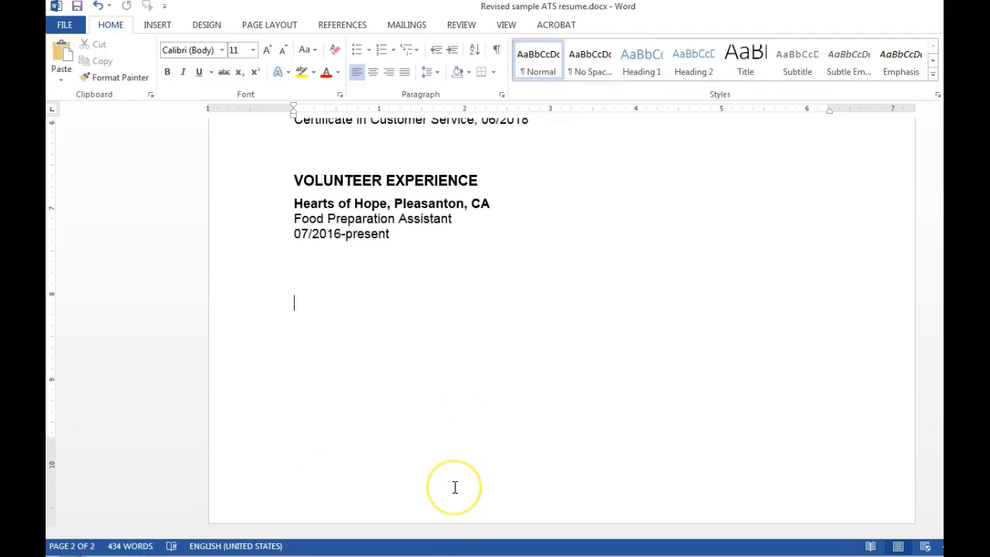
{"action": "double_click", "coordinate": [454, 487]}
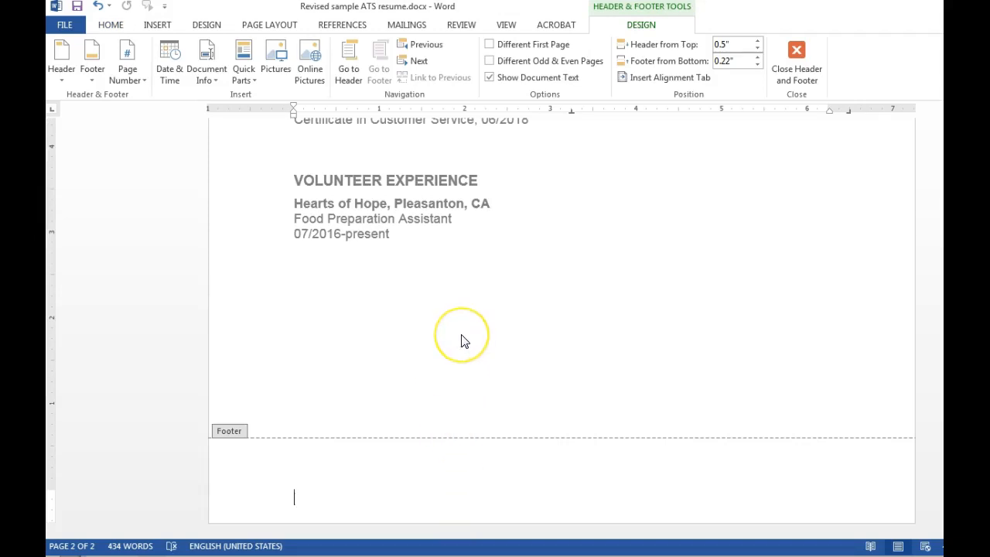
{"action": "mouse_move", "coordinate": [461, 334]}
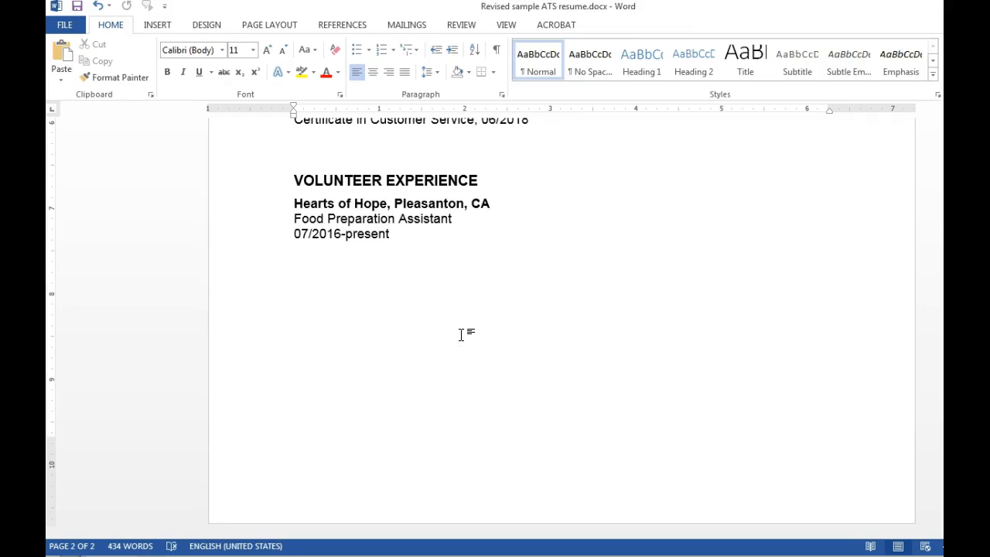
- Scroll back up the résumé and double-click near the top of the page
{"action": "scroll", "scroll_direction": "up", "scroll_amount": 3}
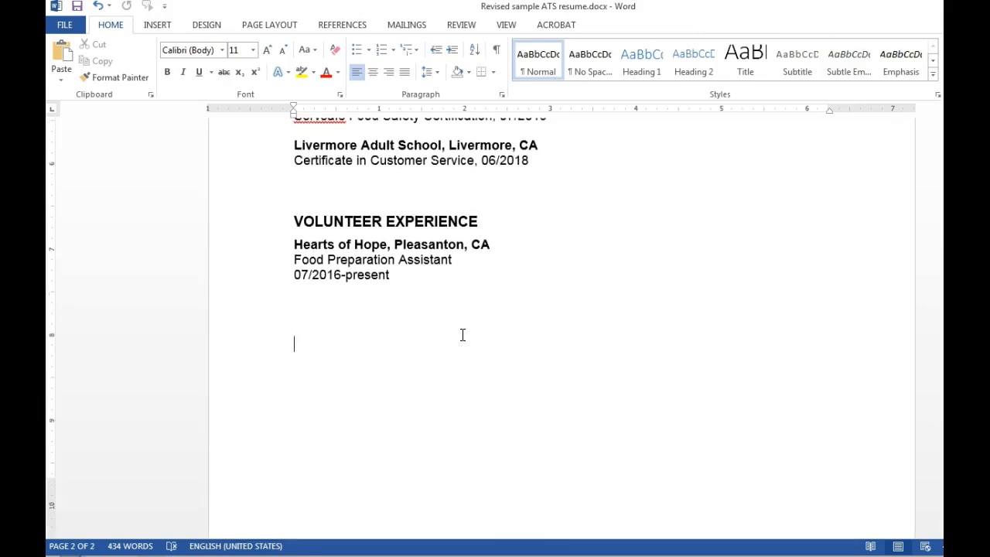
{"action": "scroll", "scroll_direction": "up", "scroll_amount": 3}
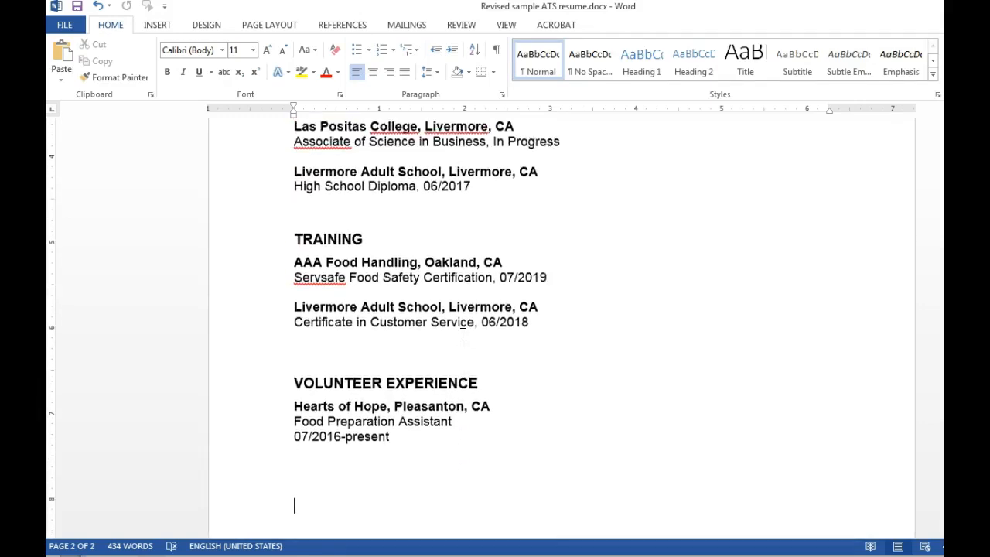
{"action": "scroll", "scroll_direction": "up", "scroll_amount": 3}
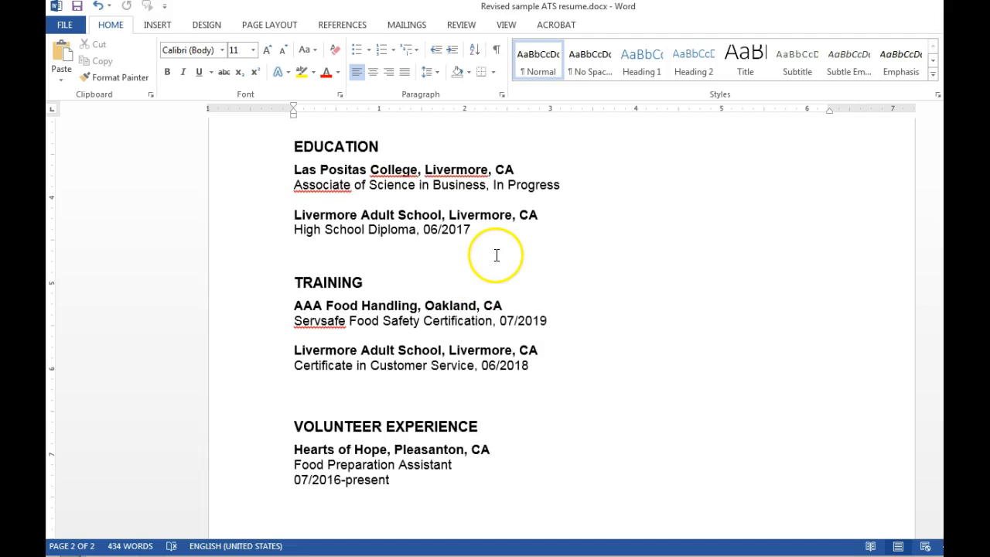
{"action": "double_click", "coordinate": [527, 184]}
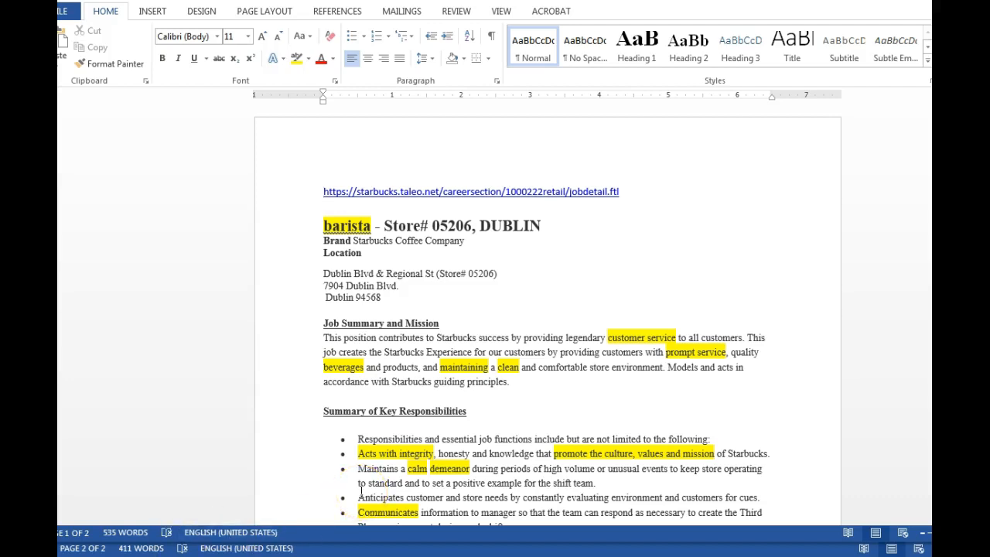
- Scroll through the barista posting's Key Responsibilities and Basic Qualifications with highlighted keywords
{"action": "scroll", "scroll_direction": "down", "scroll_amount": 3}
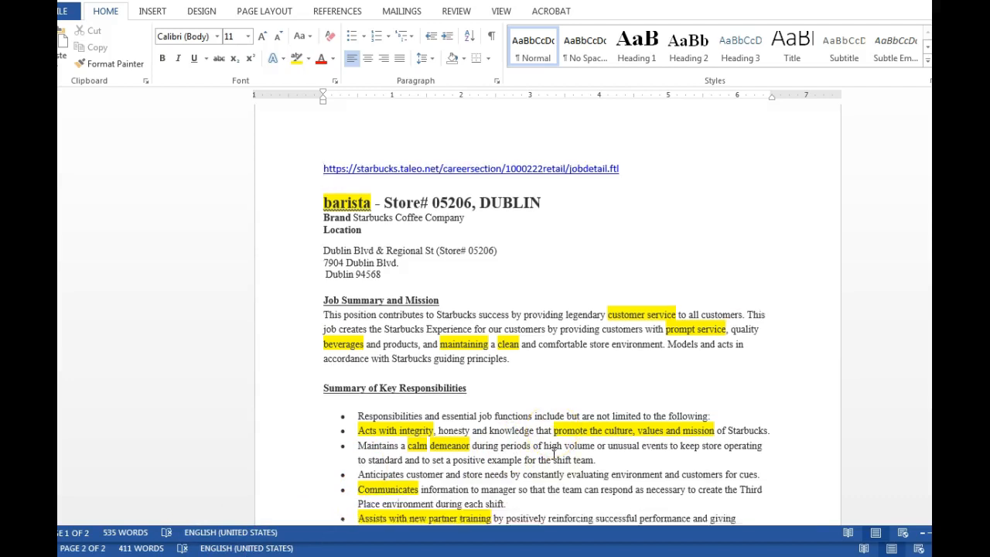
{"action": "scroll", "scroll_direction": "down", "scroll_amount": 3}
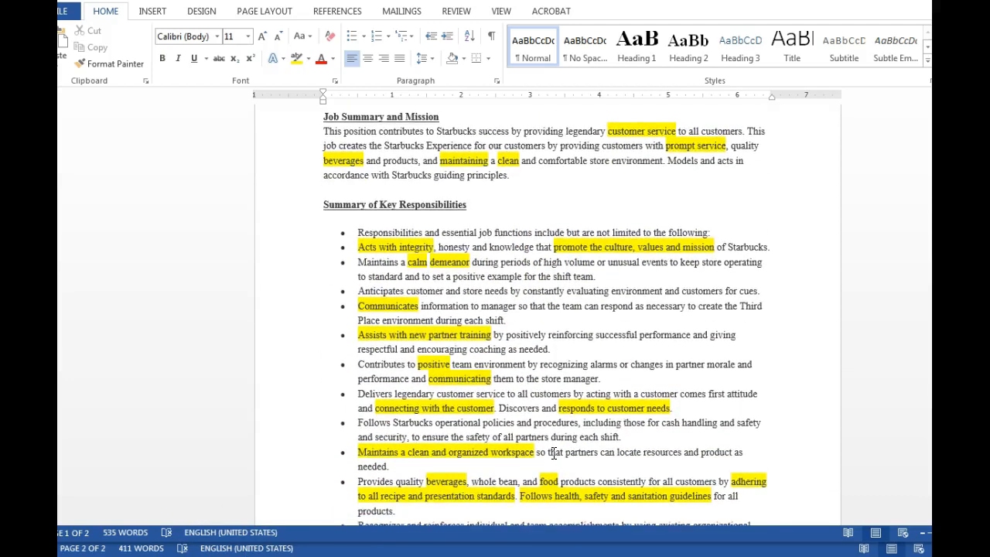
{"action": "scroll", "scroll_direction": "down", "scroll_amount": 3}
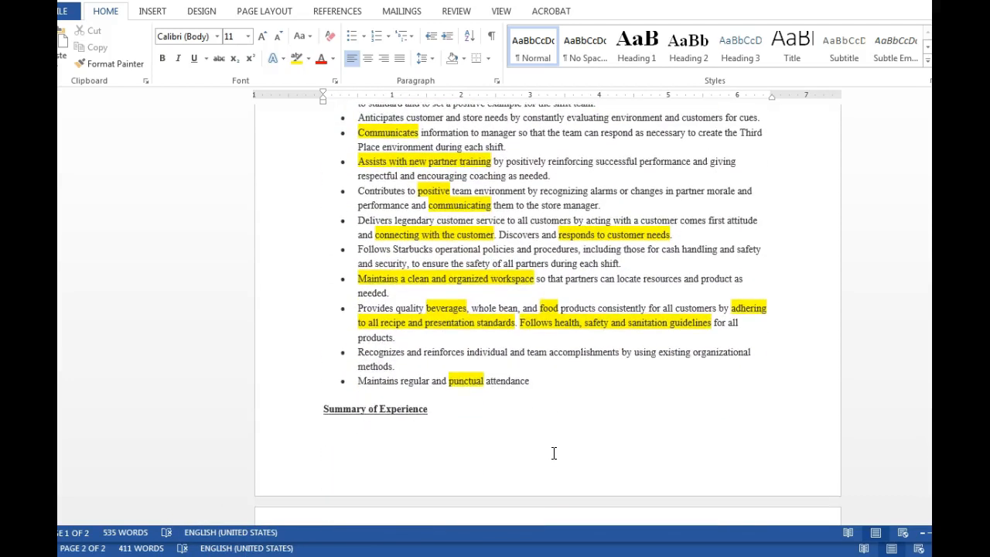
{"action": "scroll", "scroll_direction": "down", "scroll_amount": 3}
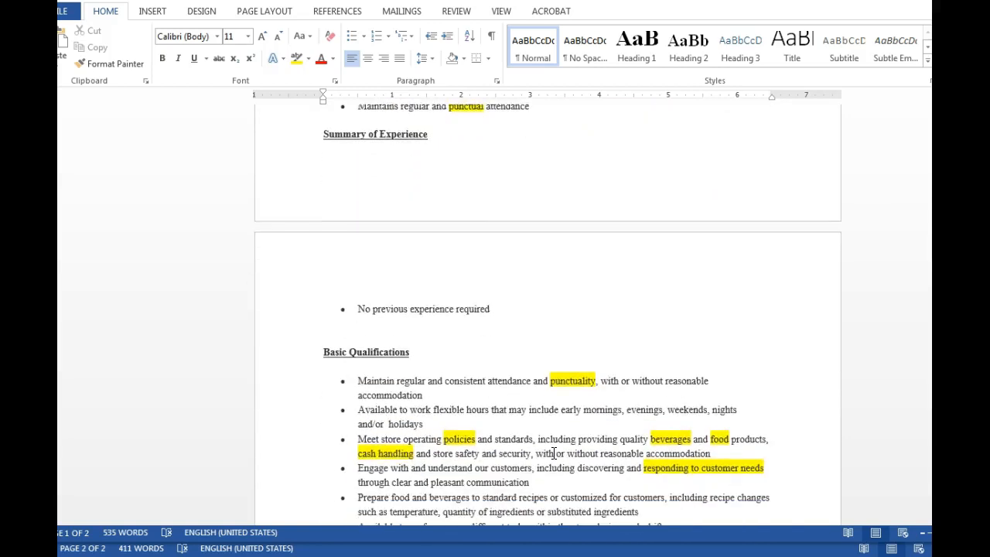
{"action": "scroll", "scroll_direction": "down", "scroll_amount": 3}
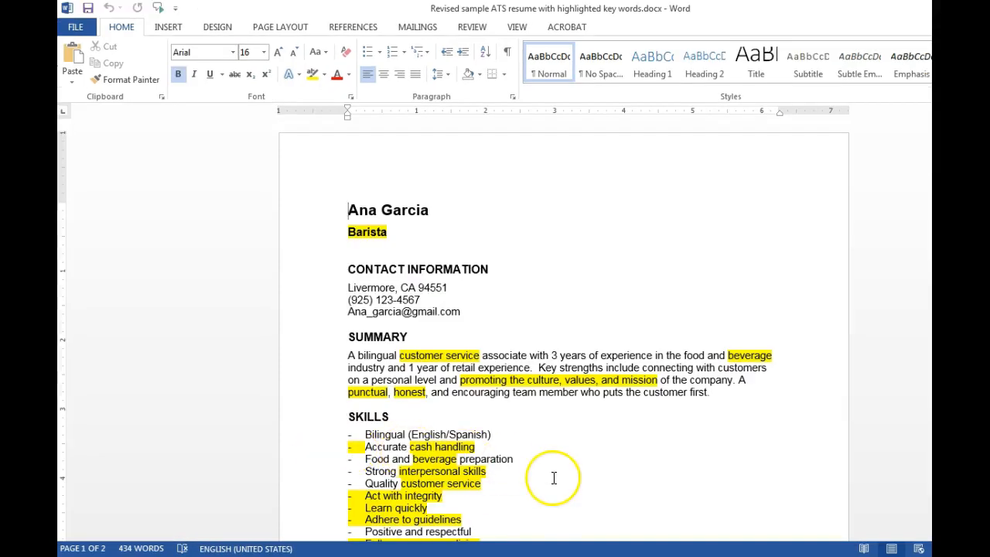
- Scroll the keyword-highlighted resume through summary, skills and work experience down to Education
{"action": "scroll", "scroll_direction": "down", "scroll_amount": 3}
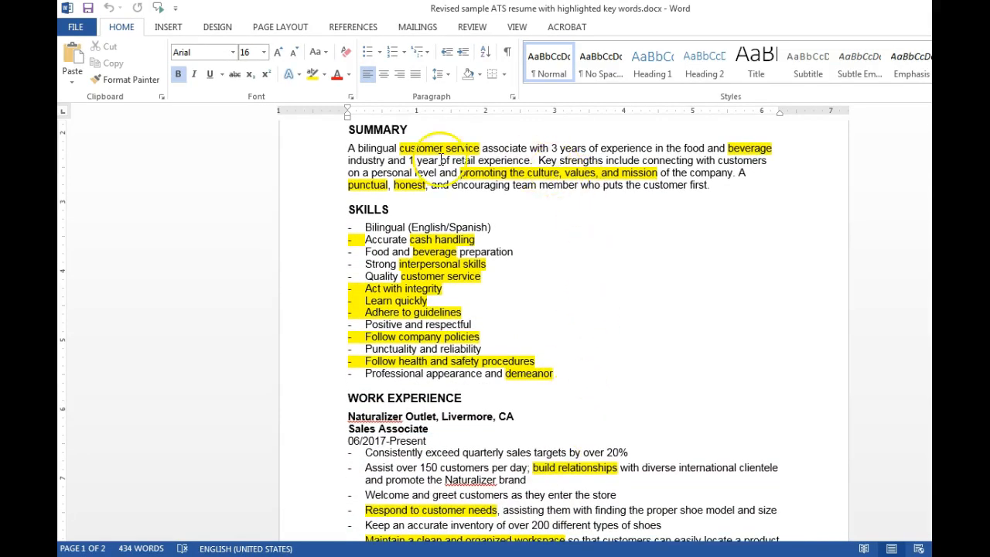
{"action": "mouse_move", "coordinate": [433, 303]}
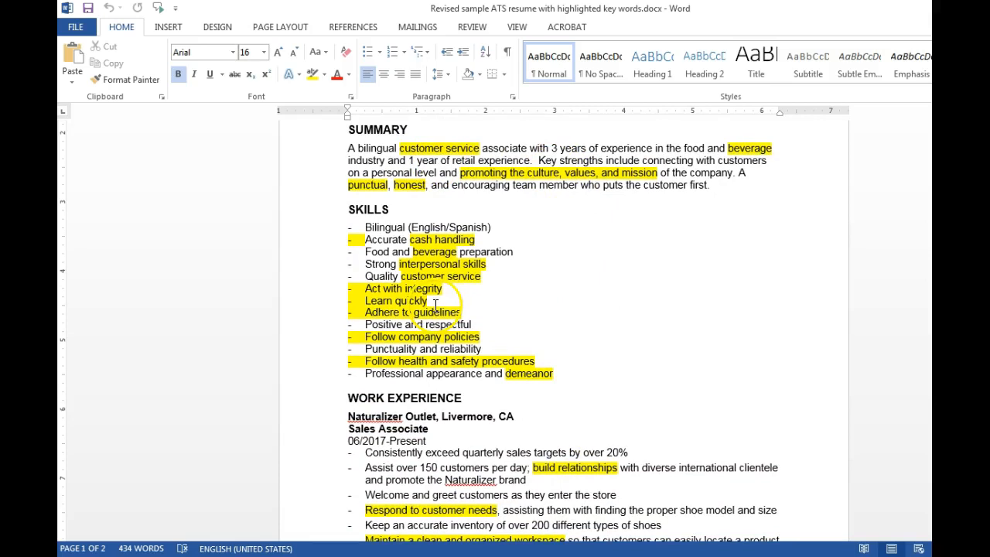
{"action": "scroll", "scroll_direction": "down", "scroll_amount": 3}
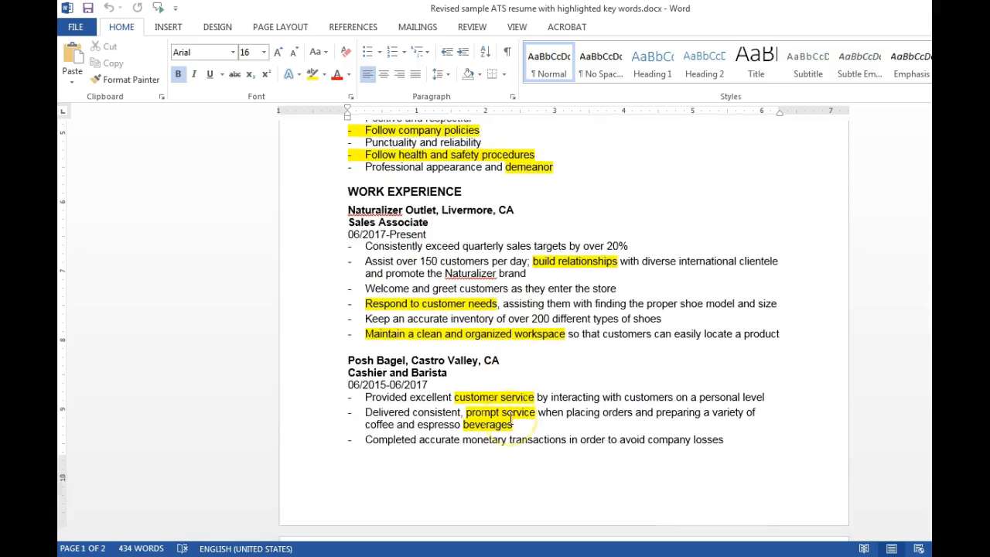
{"action": "scroll", "scroll_direction": "down", "scroll_amount": 3}
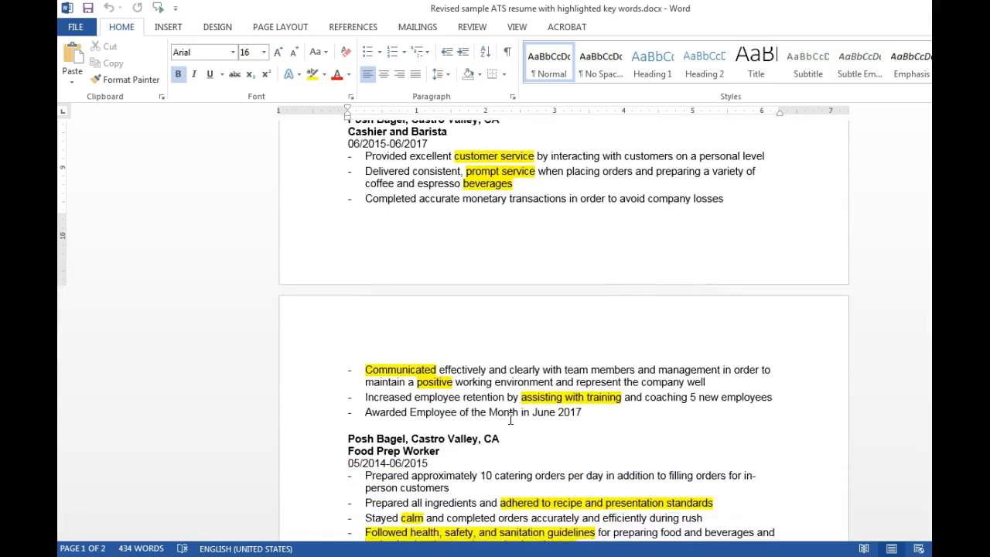
{"action": "scroll", "scroll_direction": "down", "scroll_amount": 3}
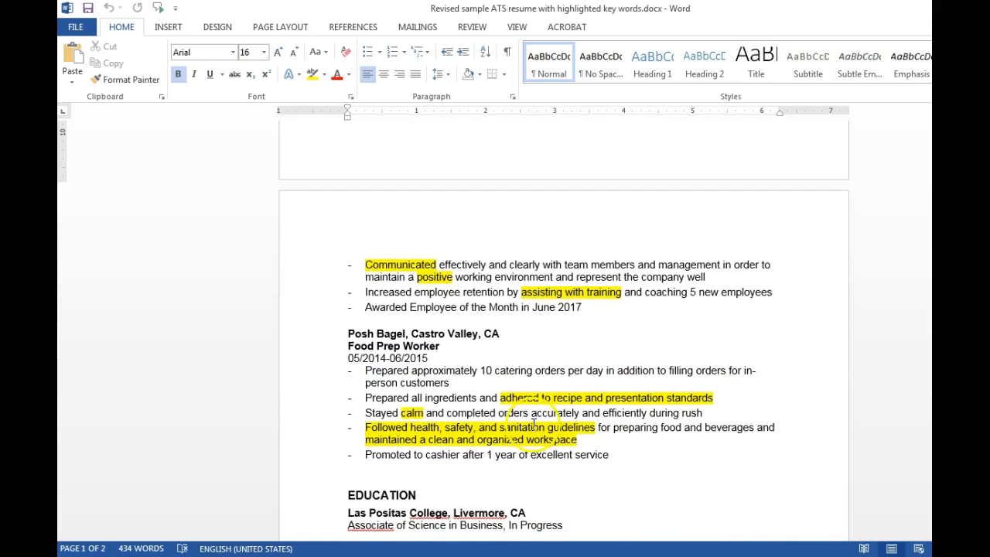
{"action": "scroll", "scroll_direction": "up", "scroll_amount": 3}
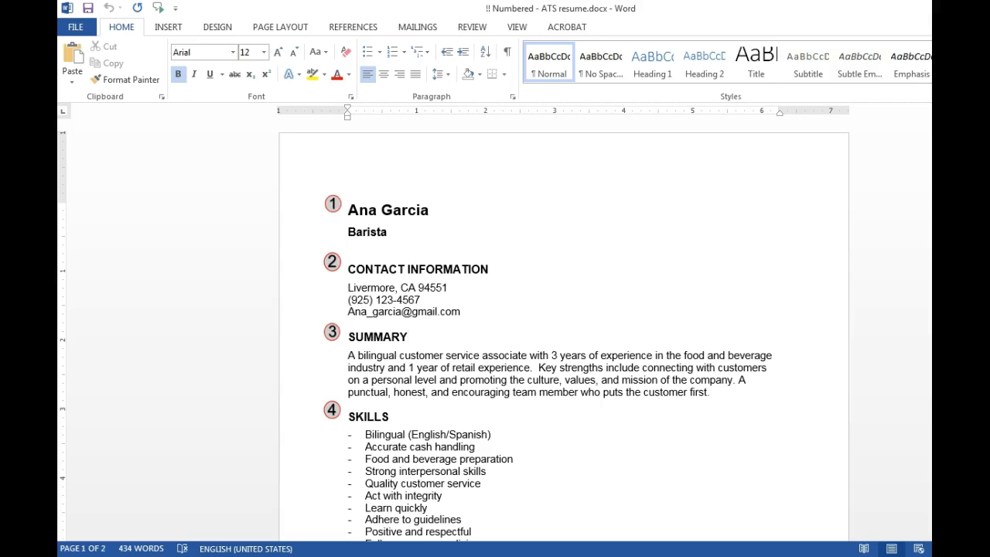
- Switch to '!! Numbered - ATS resume.docx' and scroll through its numbered sections
{"action": "left_click", "coordinate": [408, 336]}
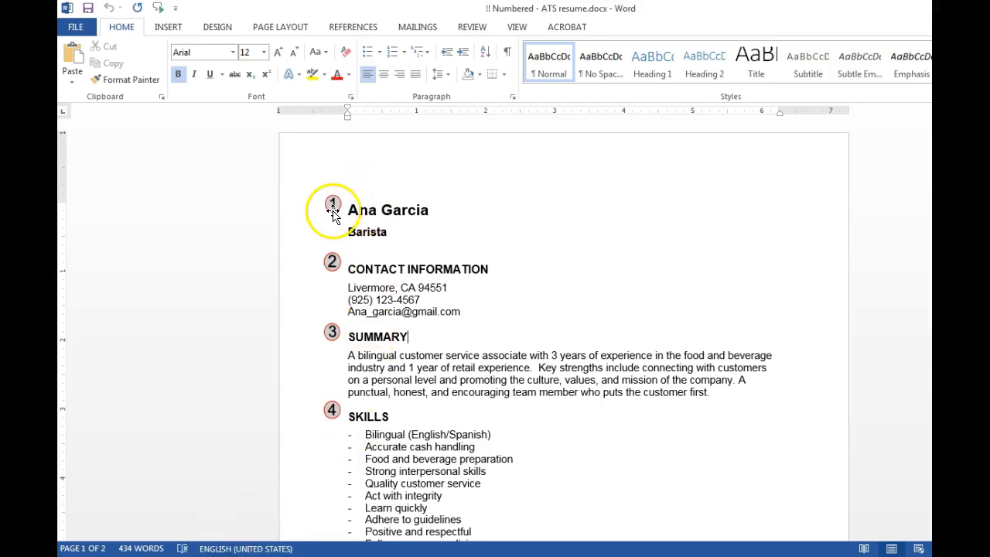
{"action": "scroll", "scroll_direction": "down", "scroll_amount": 3}
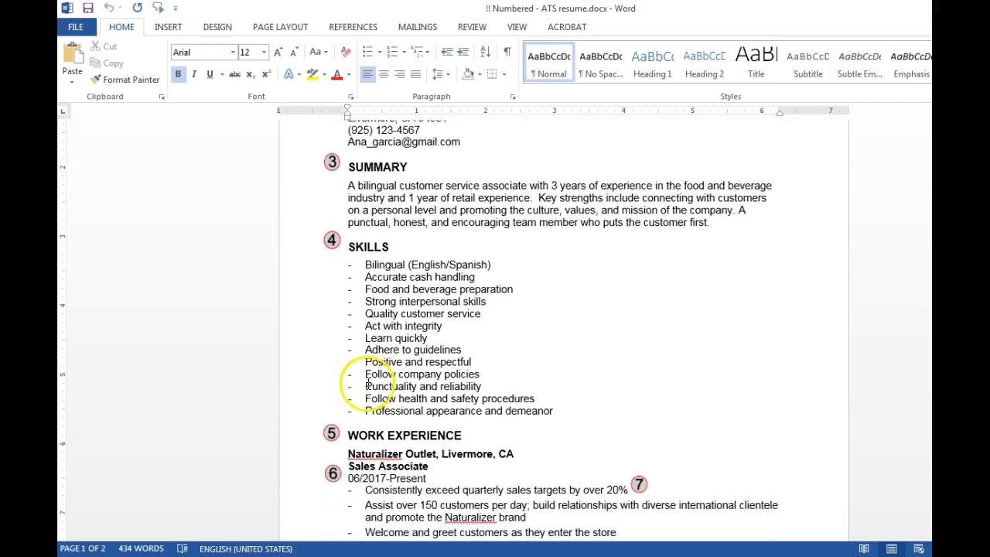
{"action": "scroll", "scroll_direction": "down", "scroll_amount": 3}
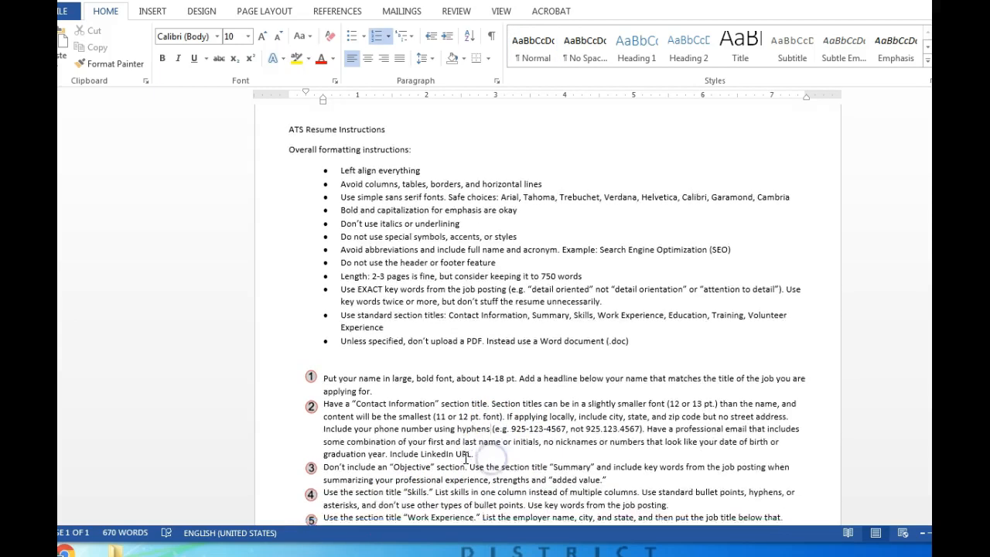
- Scroll the ATS Resume Instructions down to the numbered guidelines on dates and bullets
{"action": "scroll", "scroll_direction": "down", "scroll_amount": 3}
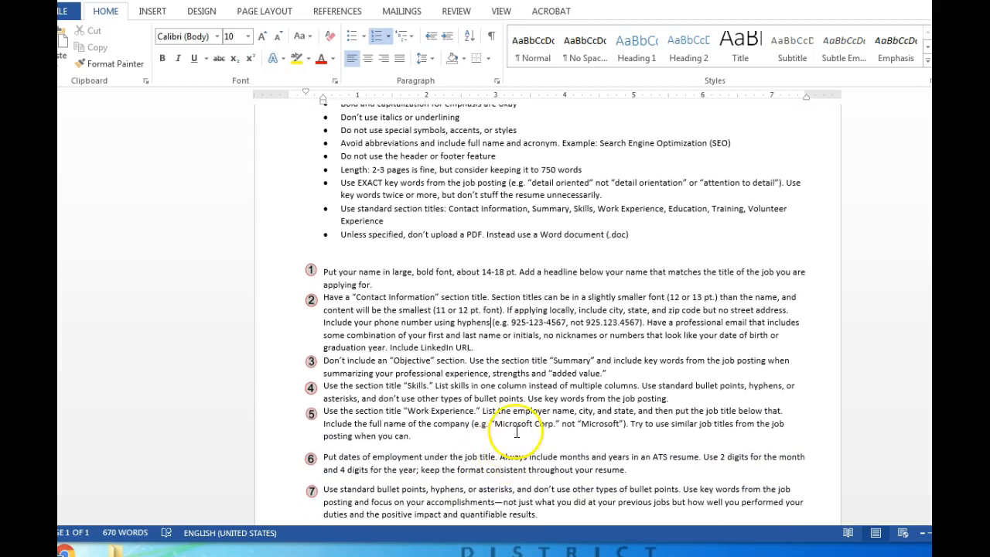